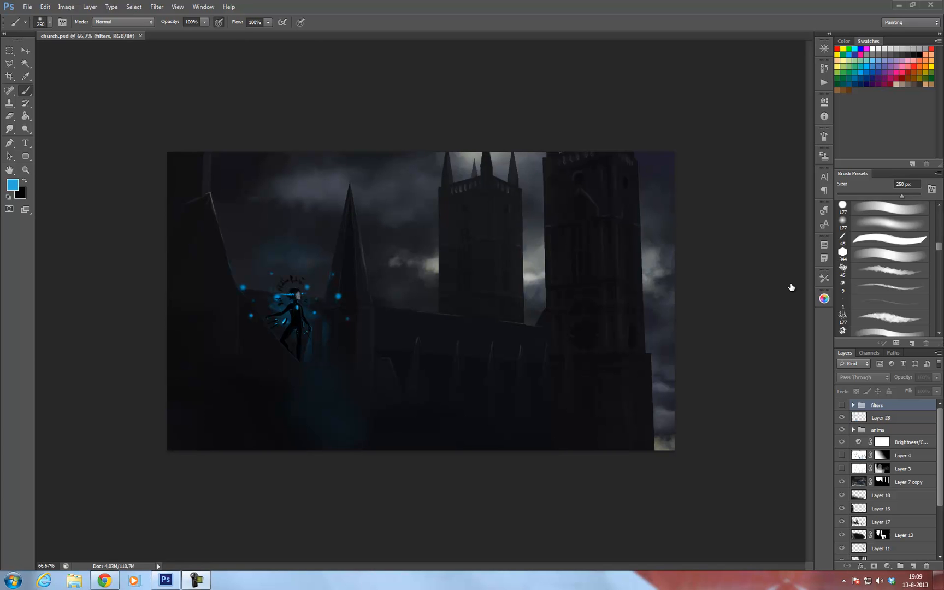
mouse_move(791, 287)
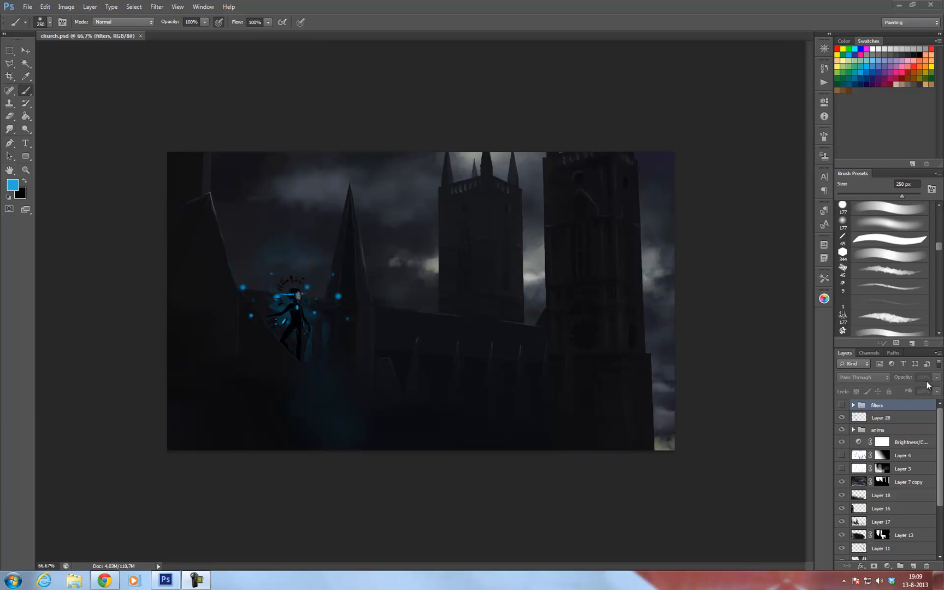
mouse_move(930, 378)
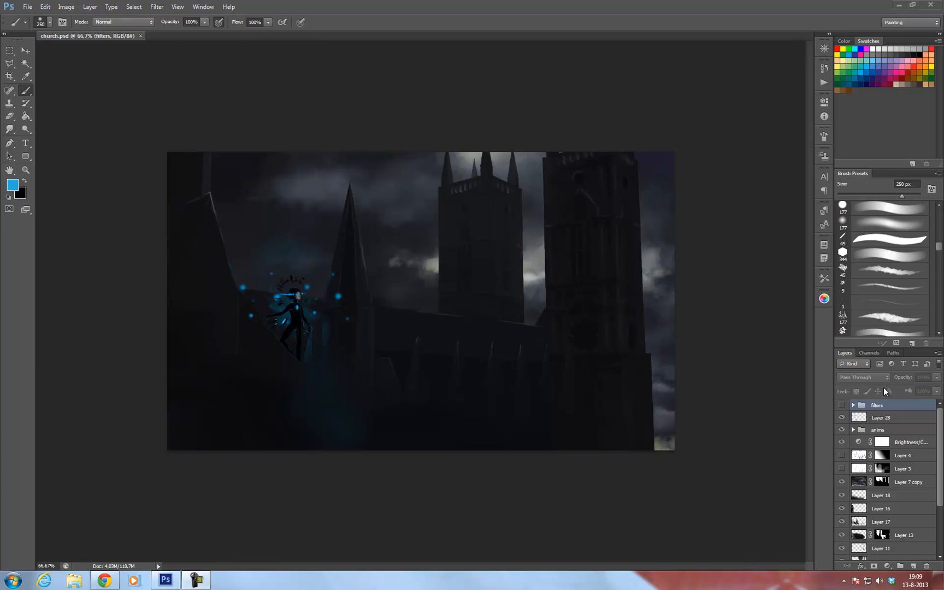
mouse_move(894, 385)
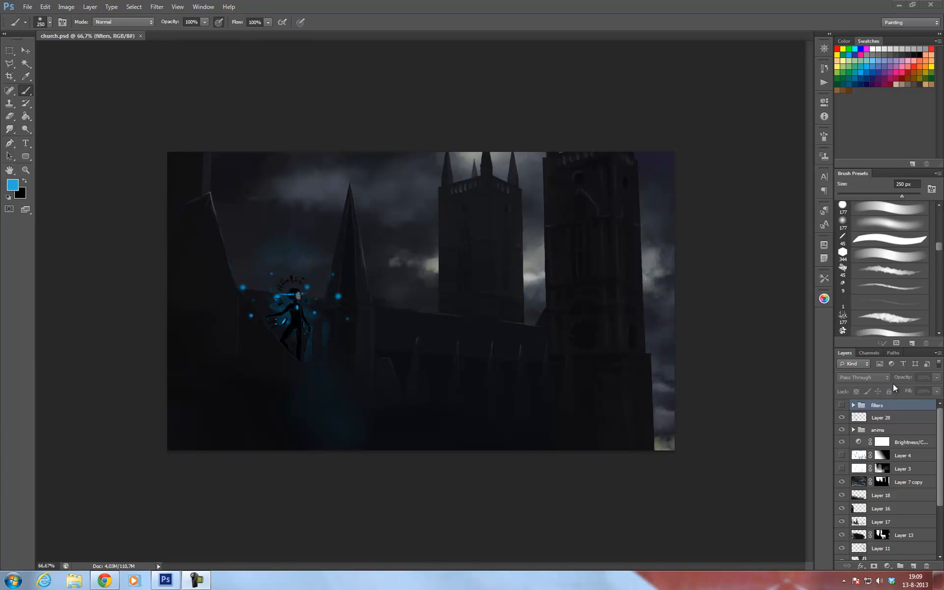
mouse_move(884, 298)
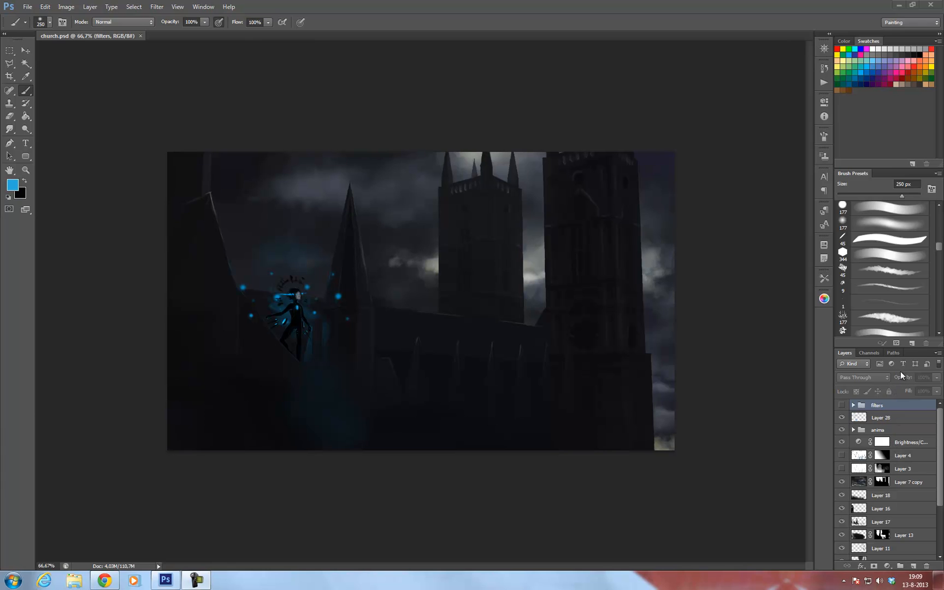
mouse_move(723, 393)
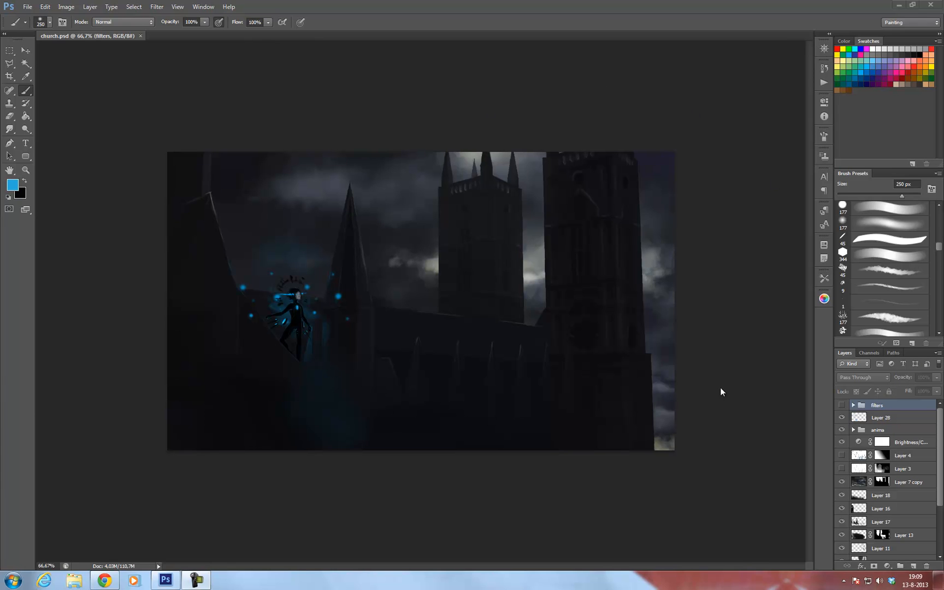
mouse_move(759, 389)
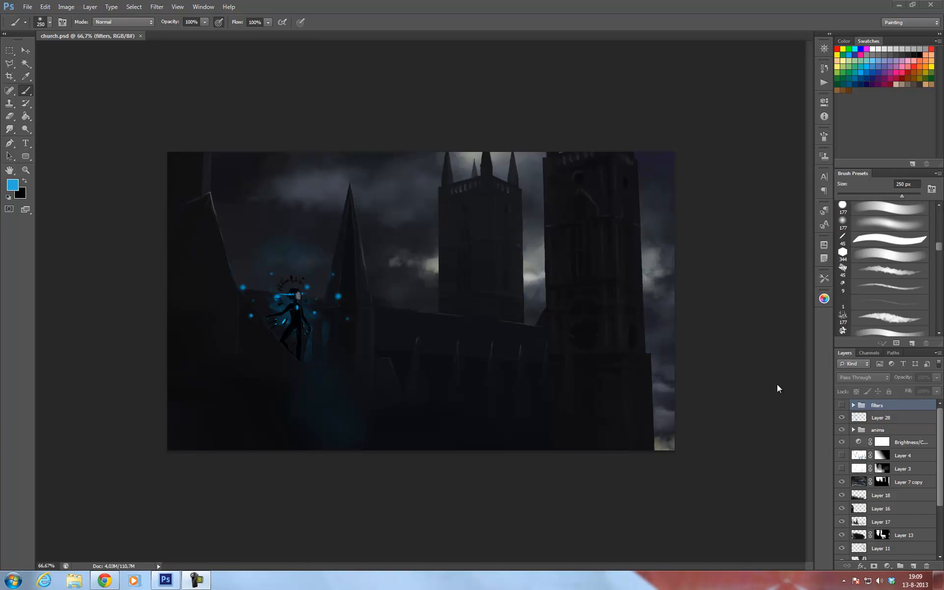
mouse_move(769, 387)
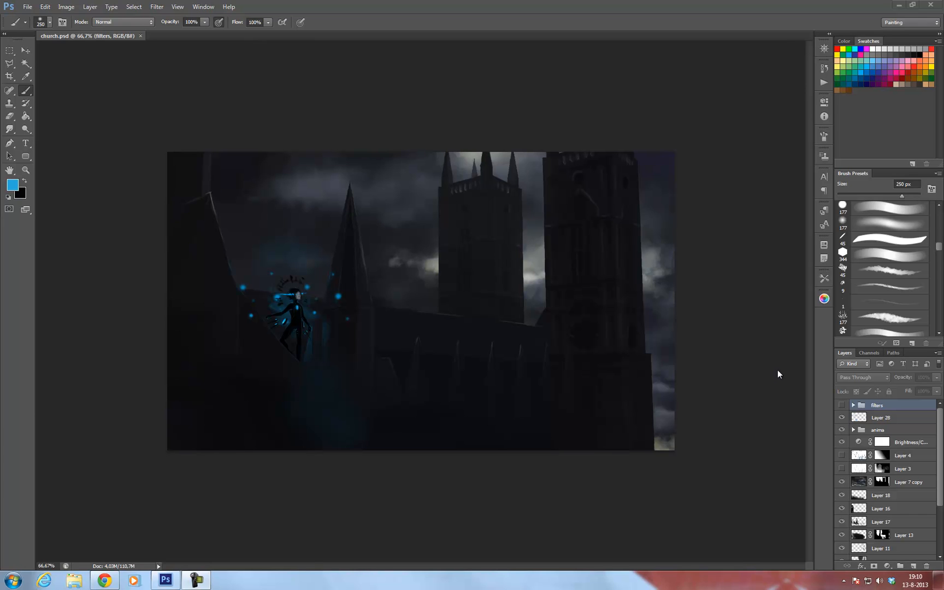
mouse_move(674, 349)
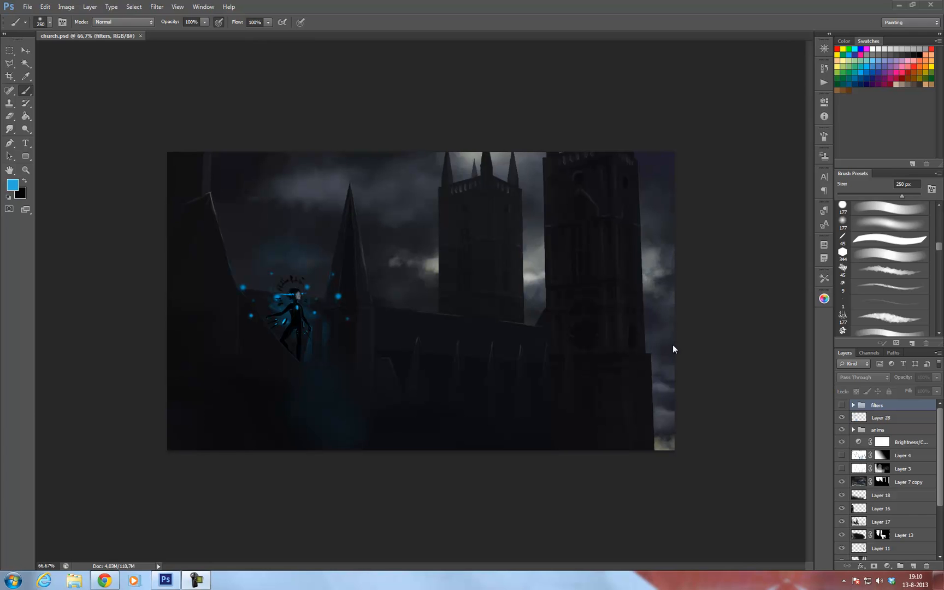
mouse_move(679, 317)
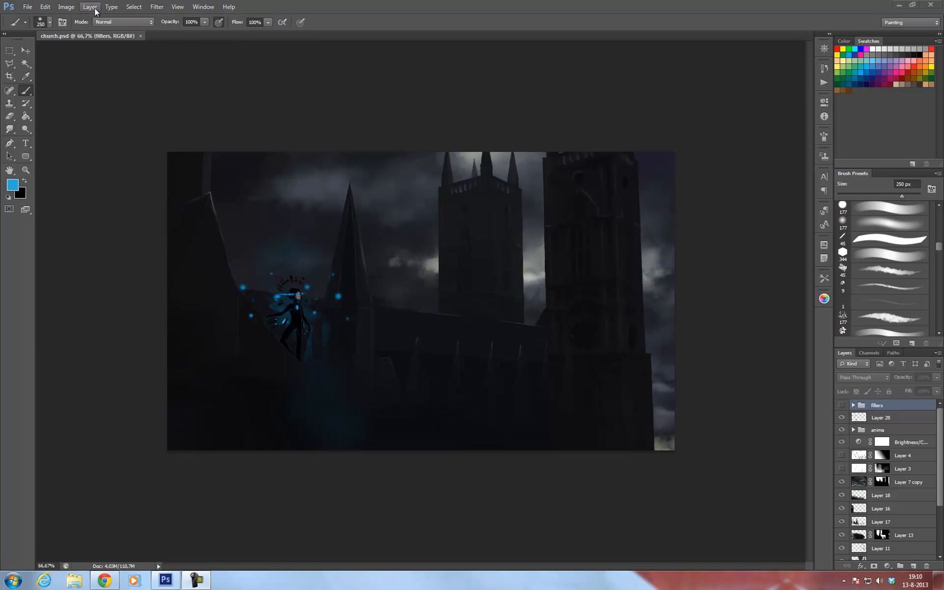
Step: Add a Levels 2 adjustment layer with input levels set to about 2 and 248
click(89, 6)
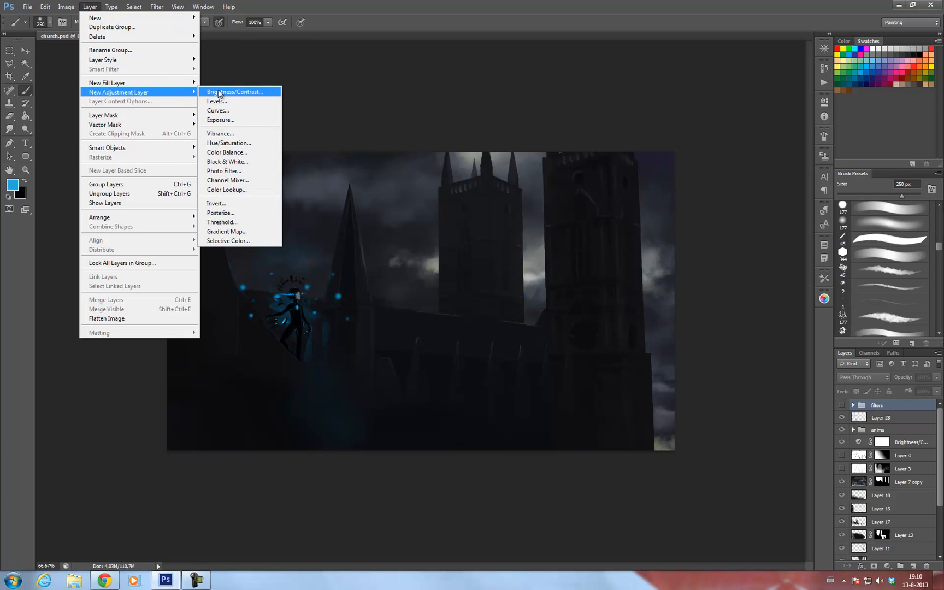
mouse_move(240, 101)
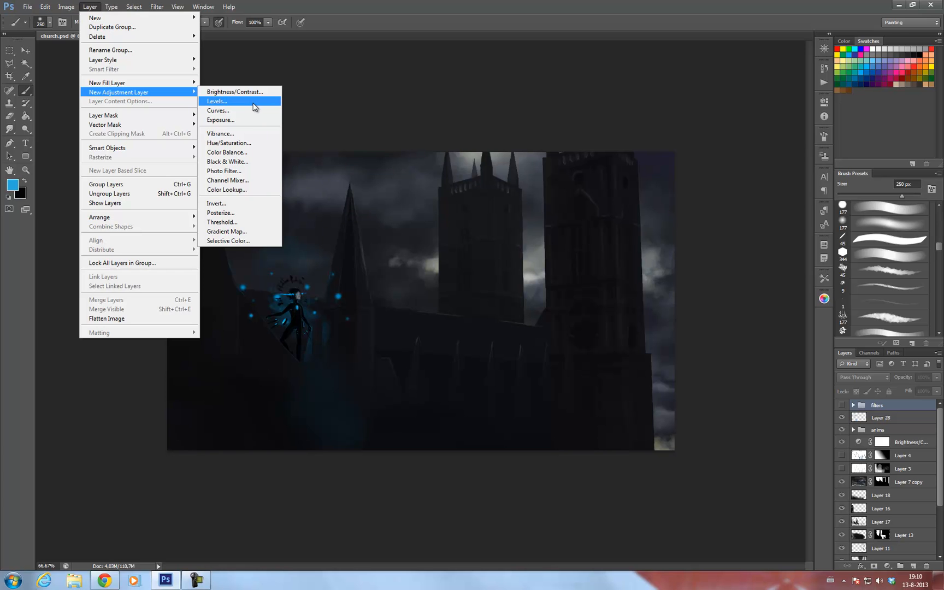
click(217, 102)
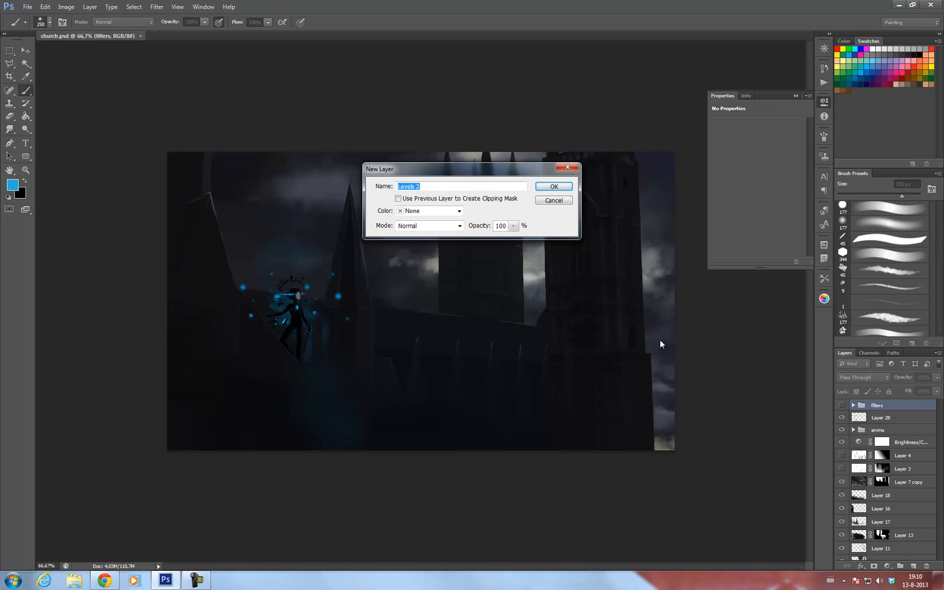
click(553, 187)
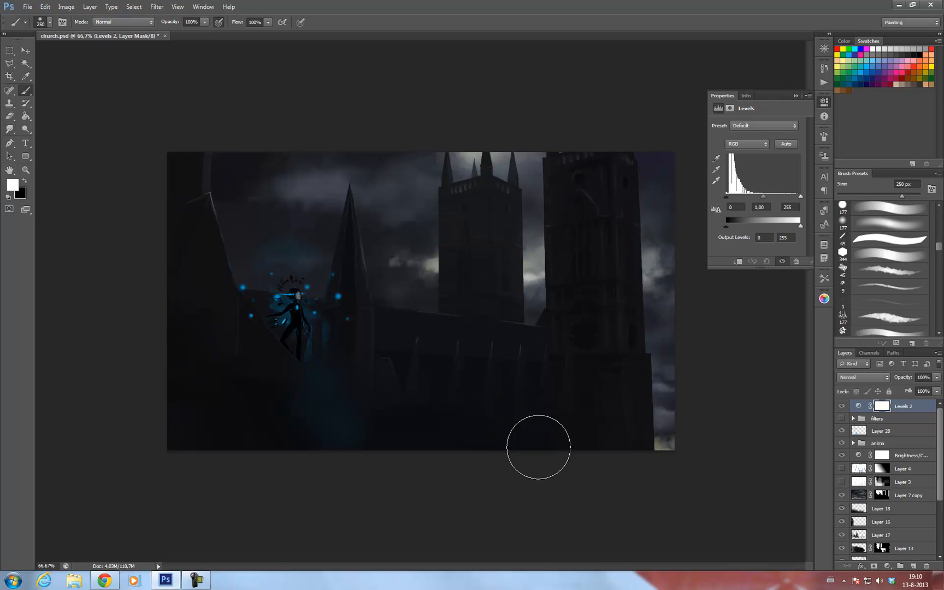
mouse_move(695, 440)
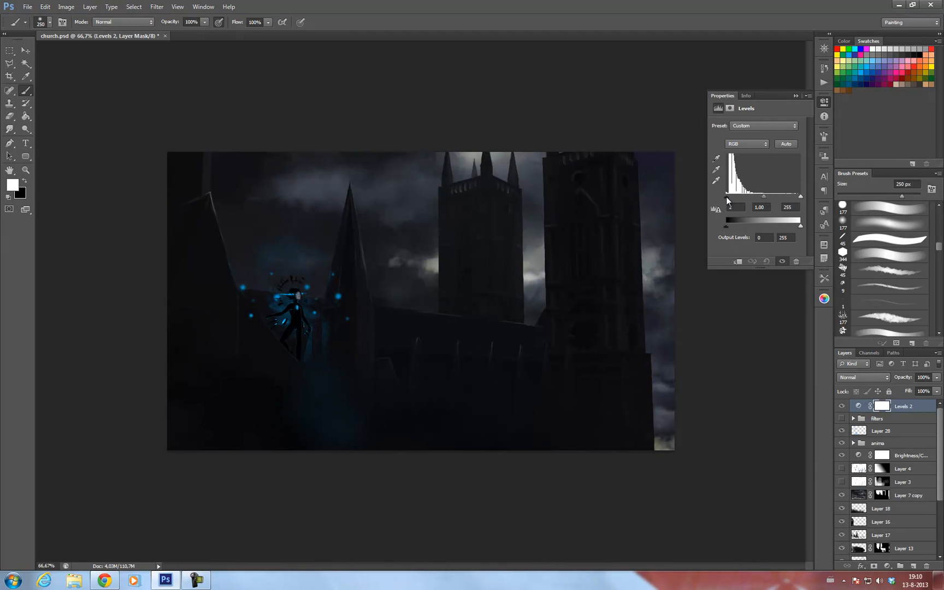
drag(801, 196, 796, 196)
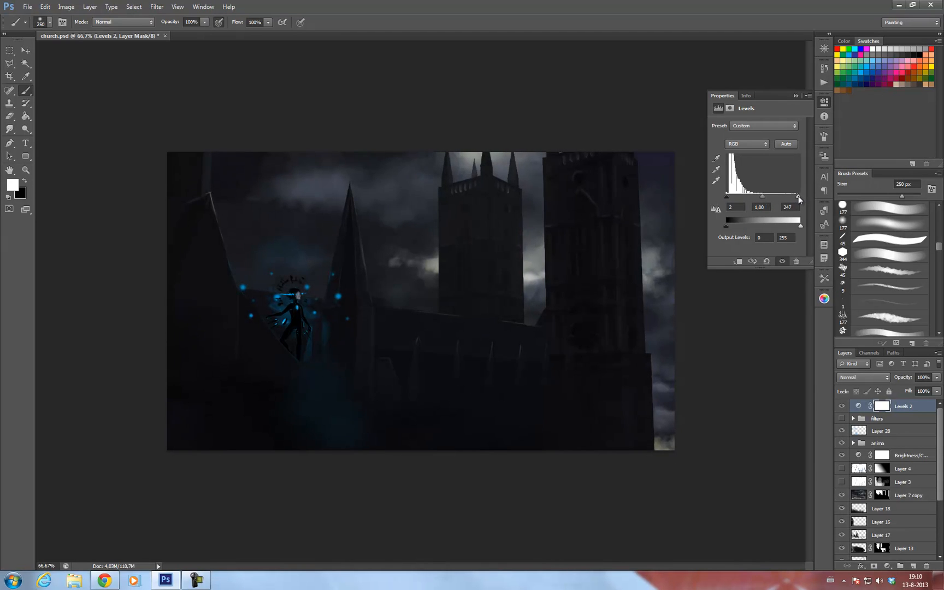
drag(798, 196, 802, 196)
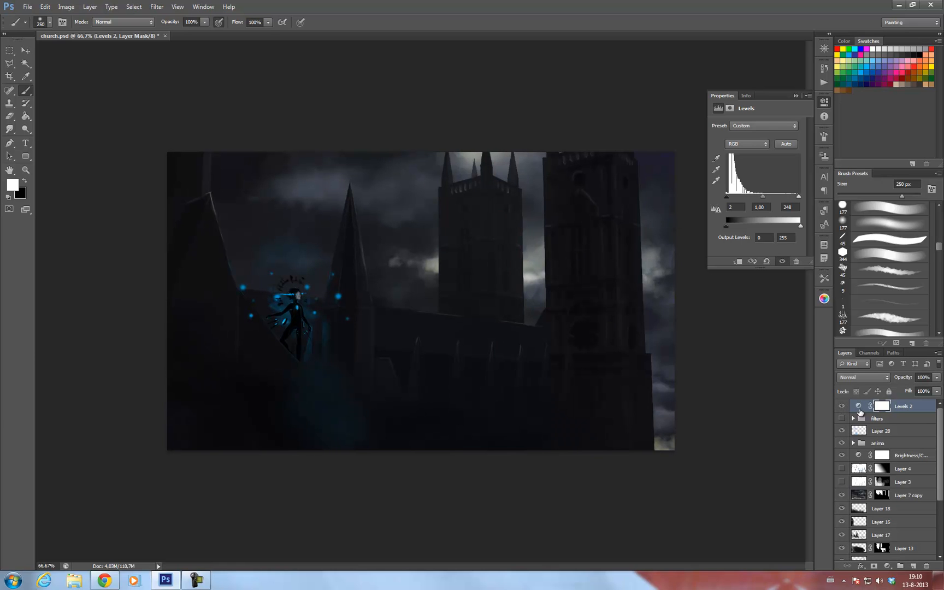
mouse_move(808, 87)
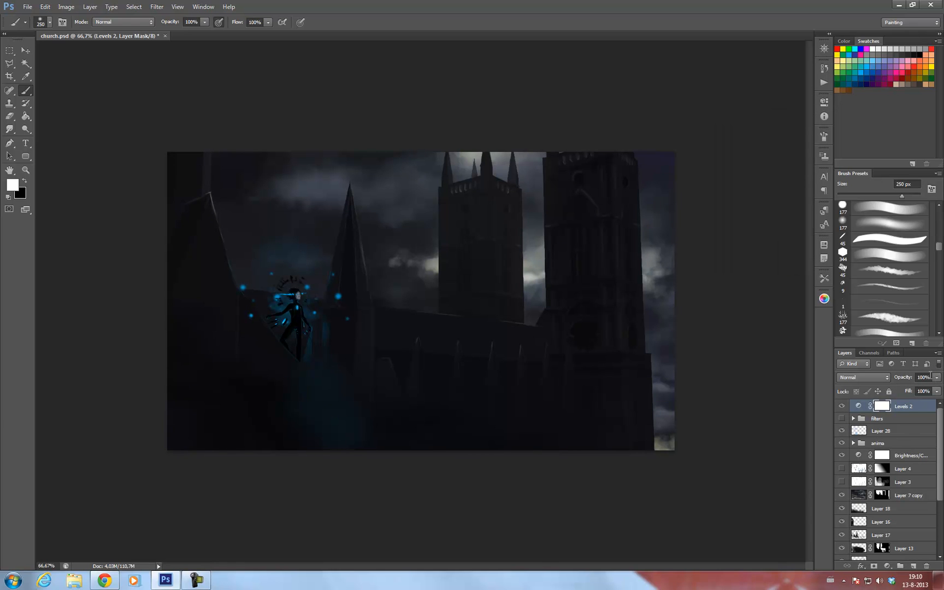
mouse_move(854, 192)
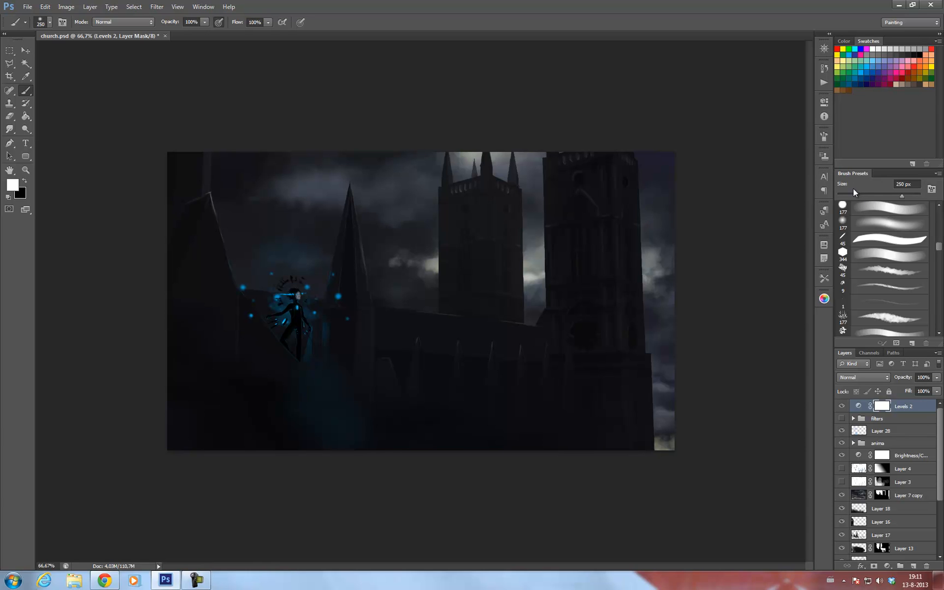
mouse_move(832, 140)
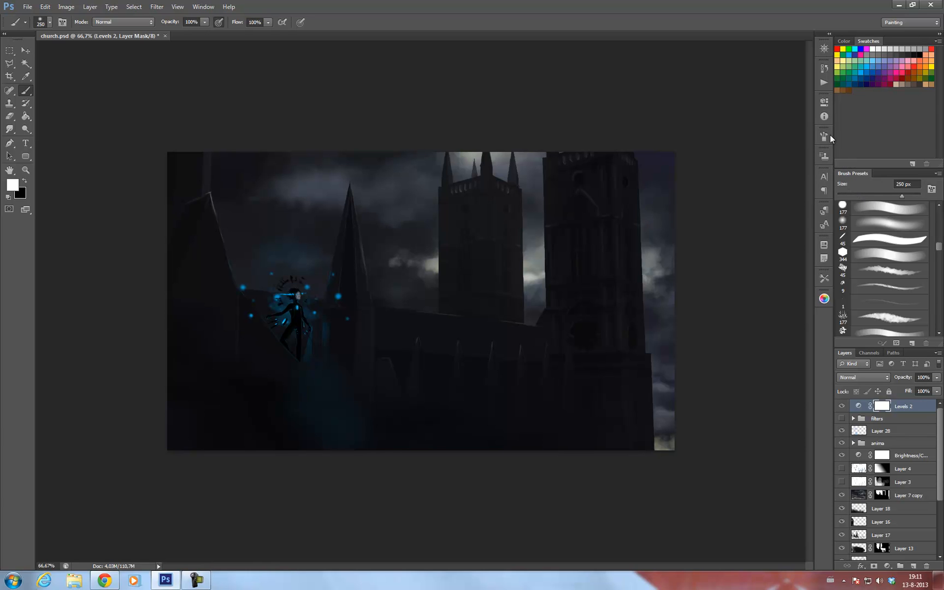
mouse_move(209, 22)
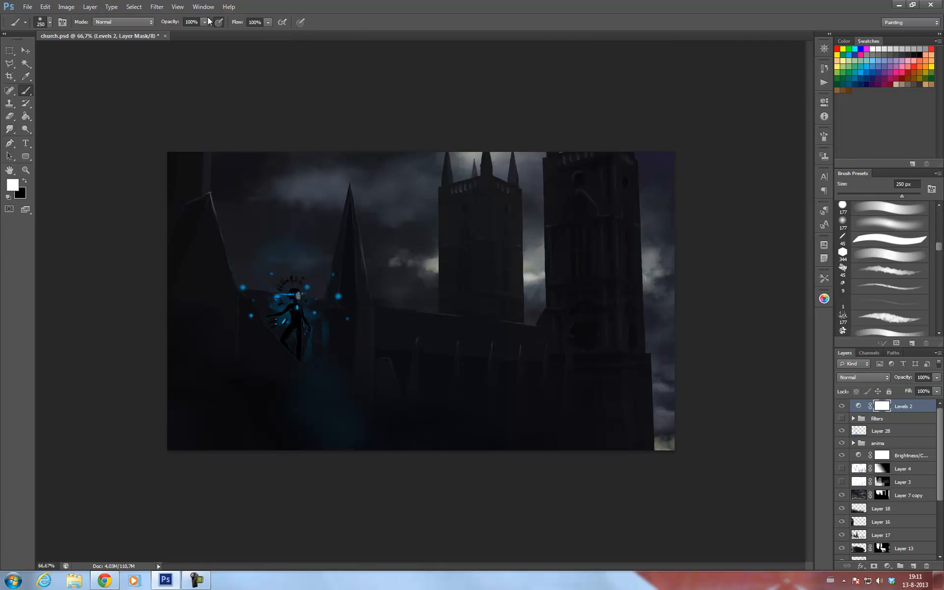
mouse_move(349, 40)
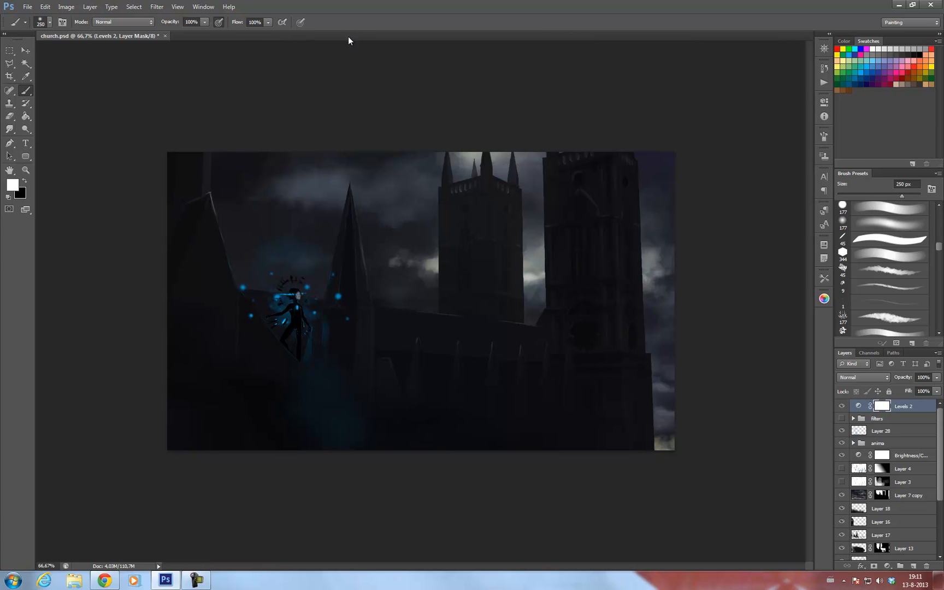
mouse_move(176, 11)
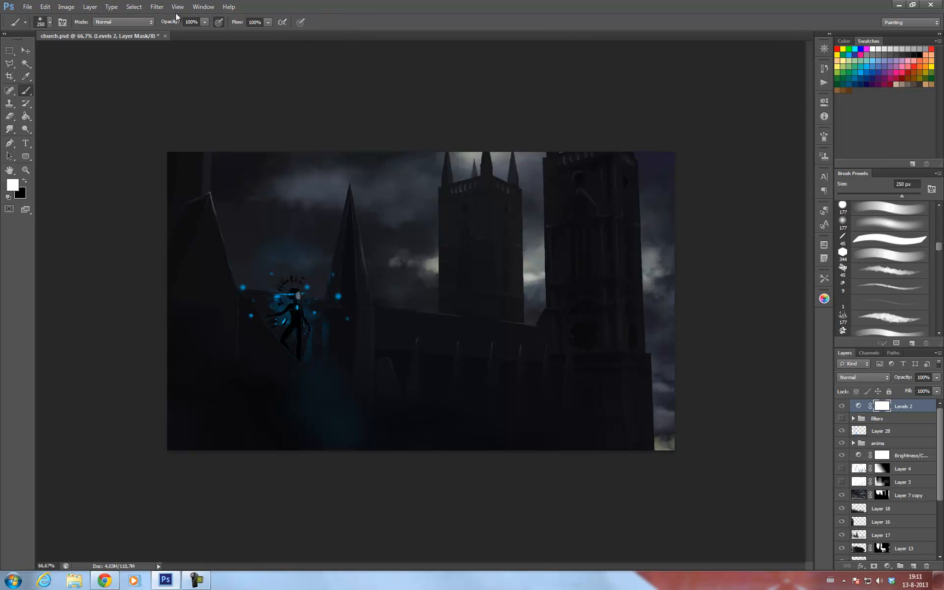
Step: Add a Photo Filter 6 adjustment layer above Levels 2
click(102, 6)
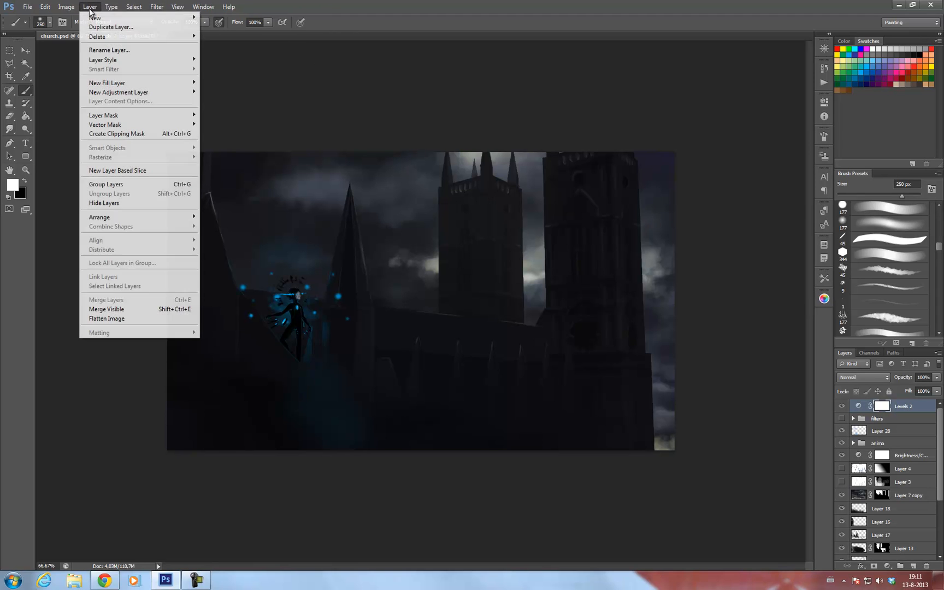
mouse_move(118, 92)
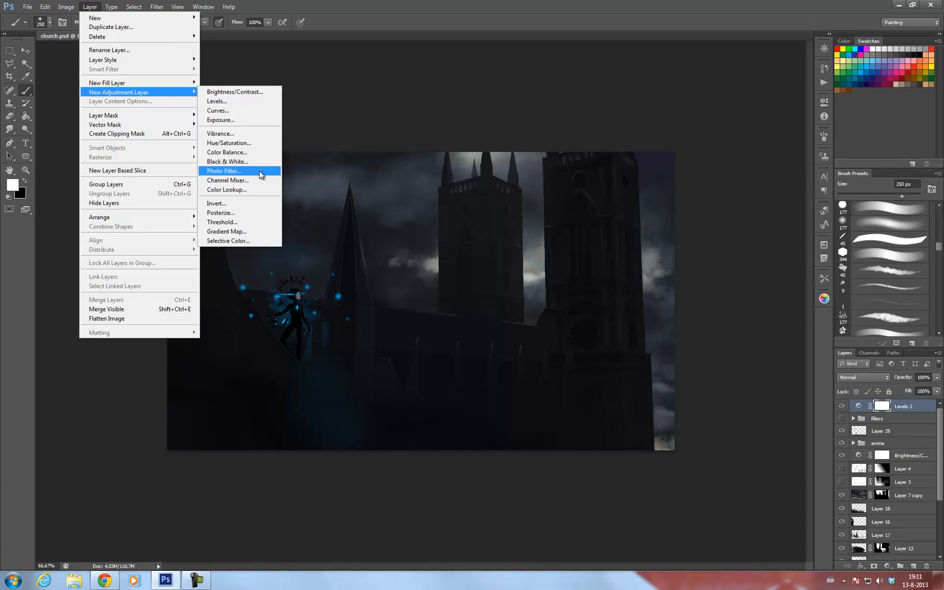
click(225, 171)
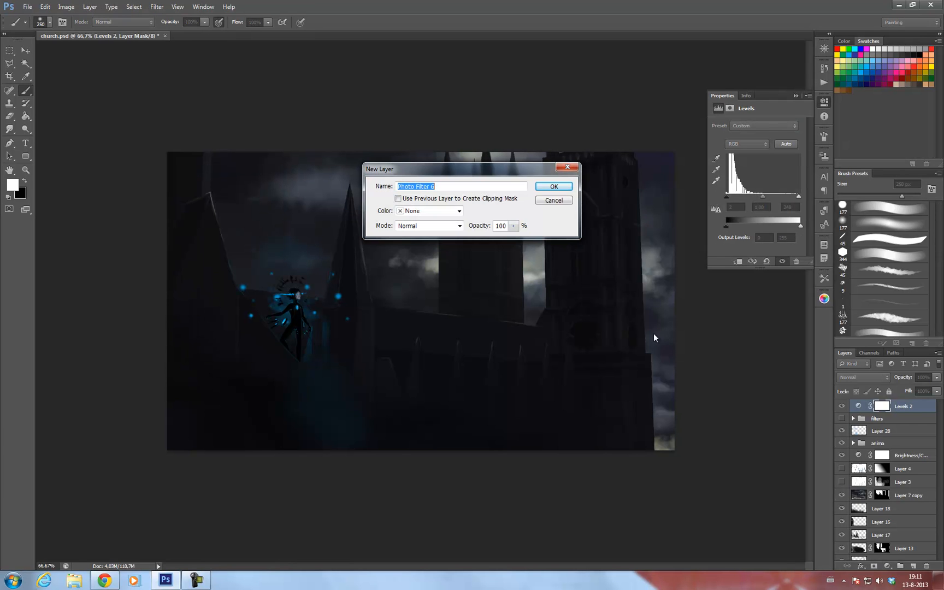
mouse_move(481, 201)
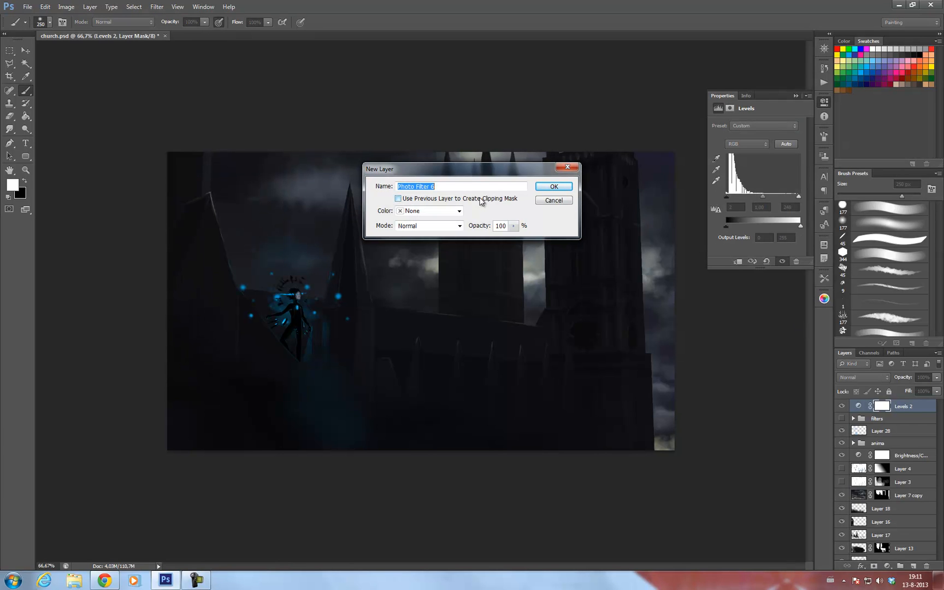
click(553, 186)
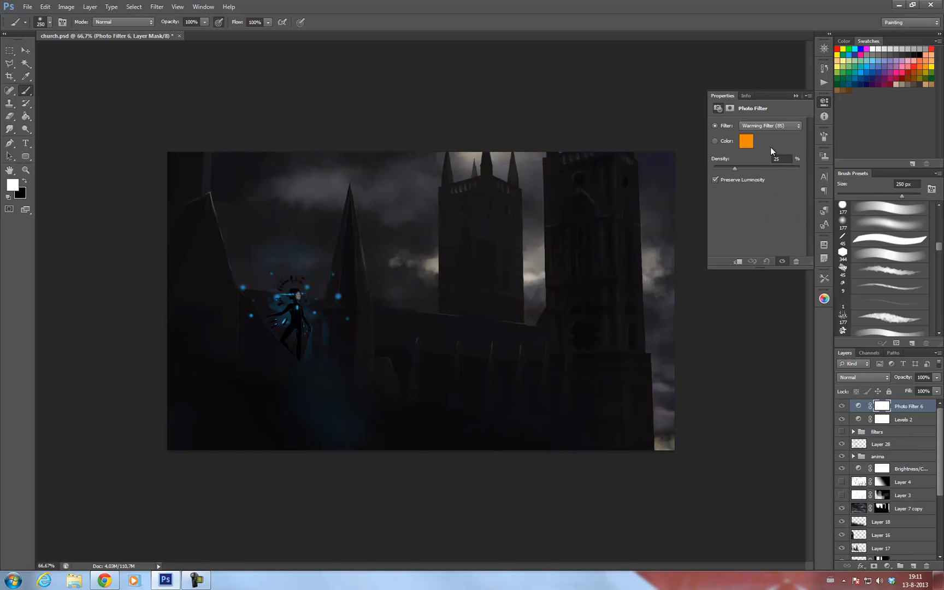
mouse_move(516, 313)
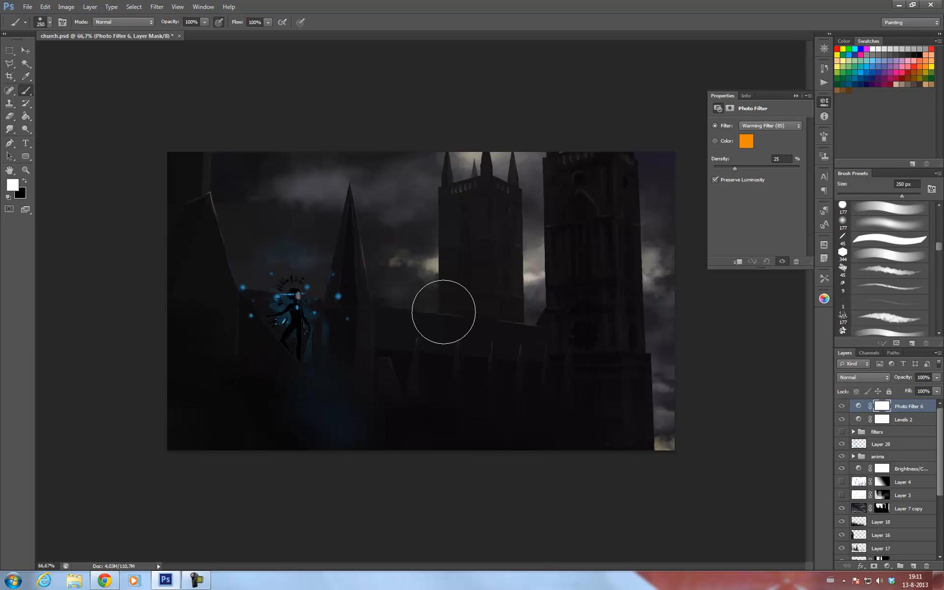
Step: Set Photo Filter 6 to a cooling filter preset at 25% density
click(796, 125)
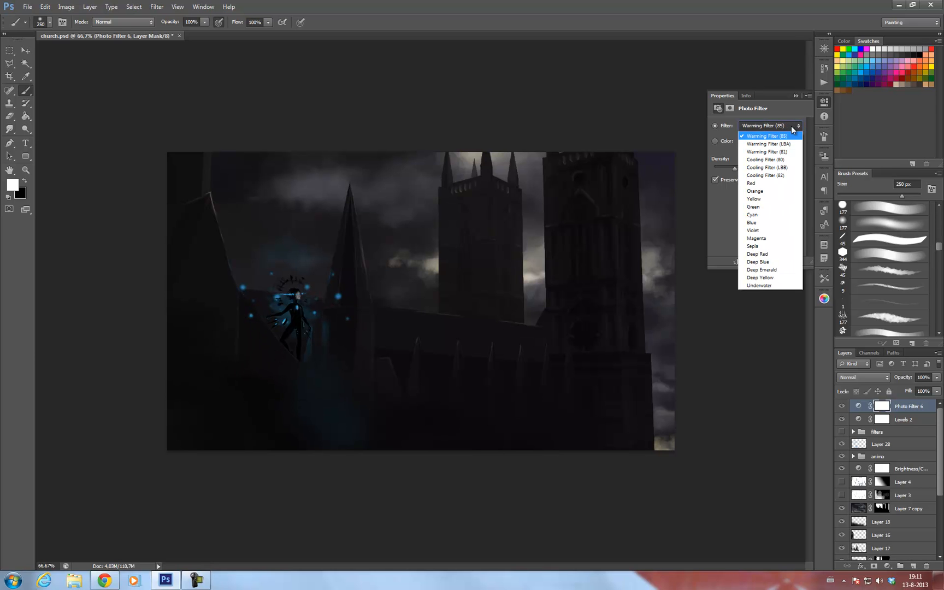
click(764, 159)
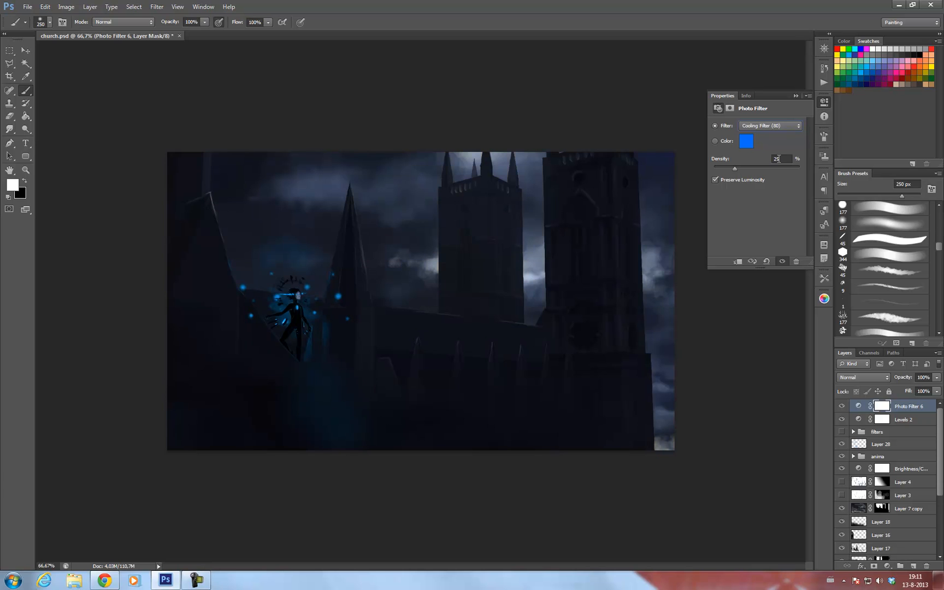
click(796, 125)
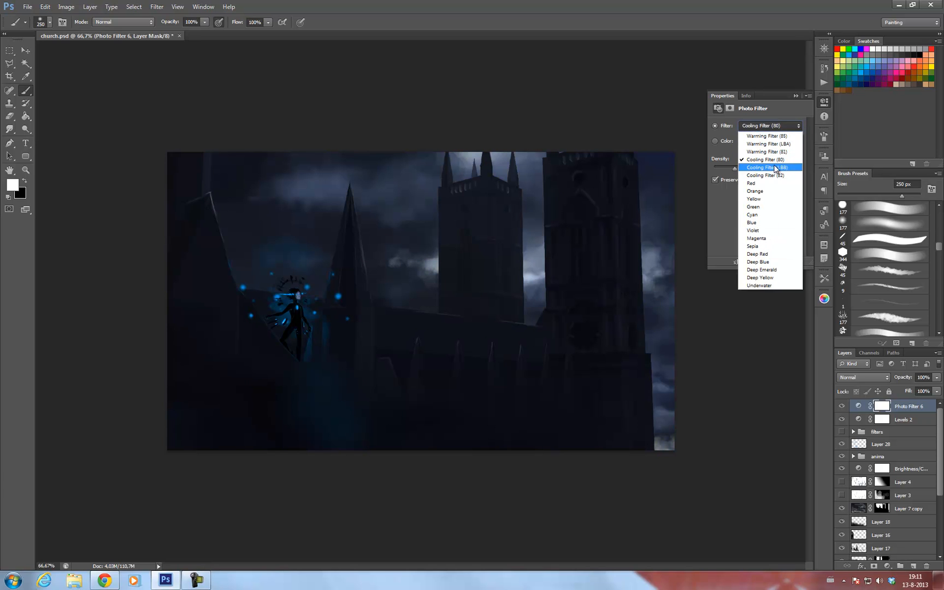
click(765, 159)
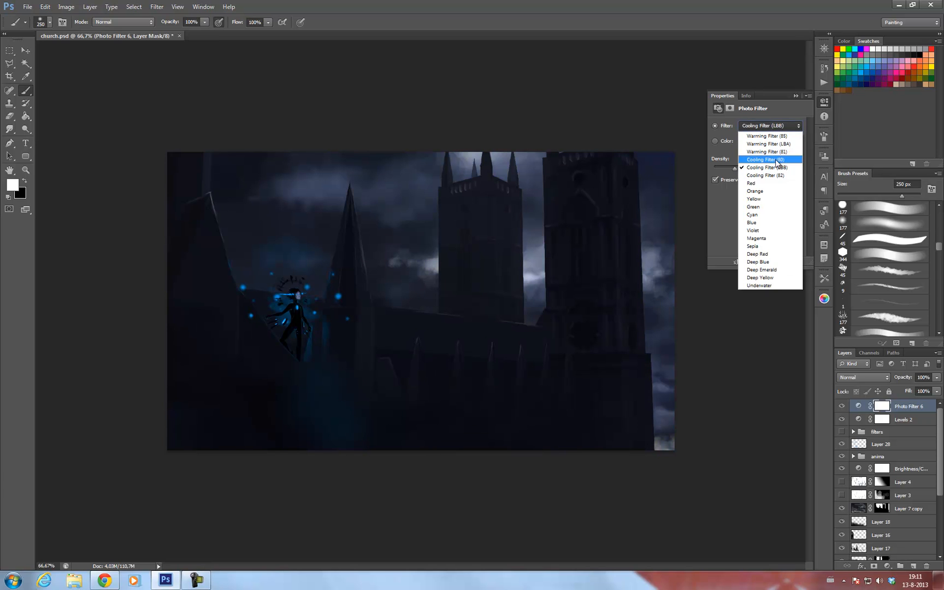
click(765, 175)
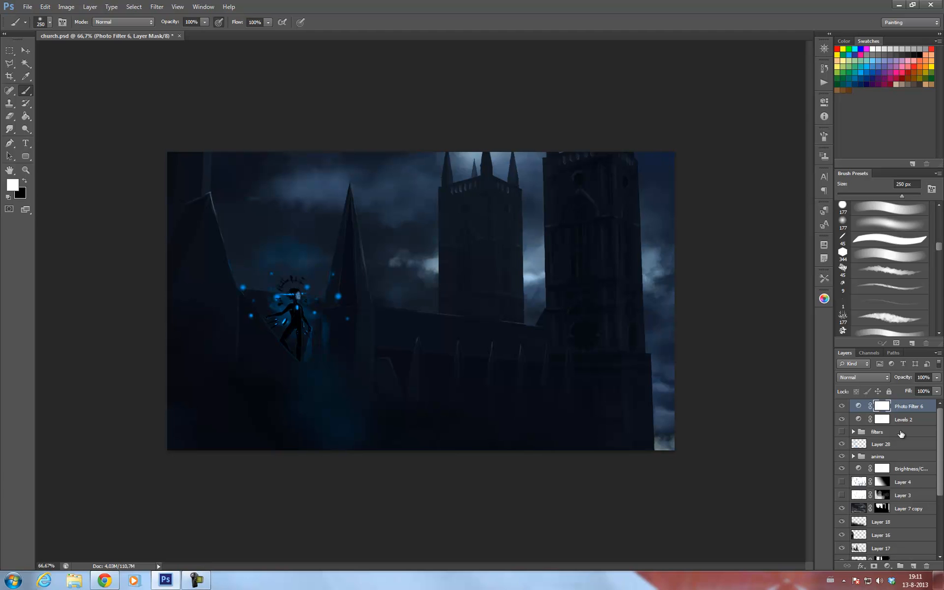
mouse_move(640, 430)
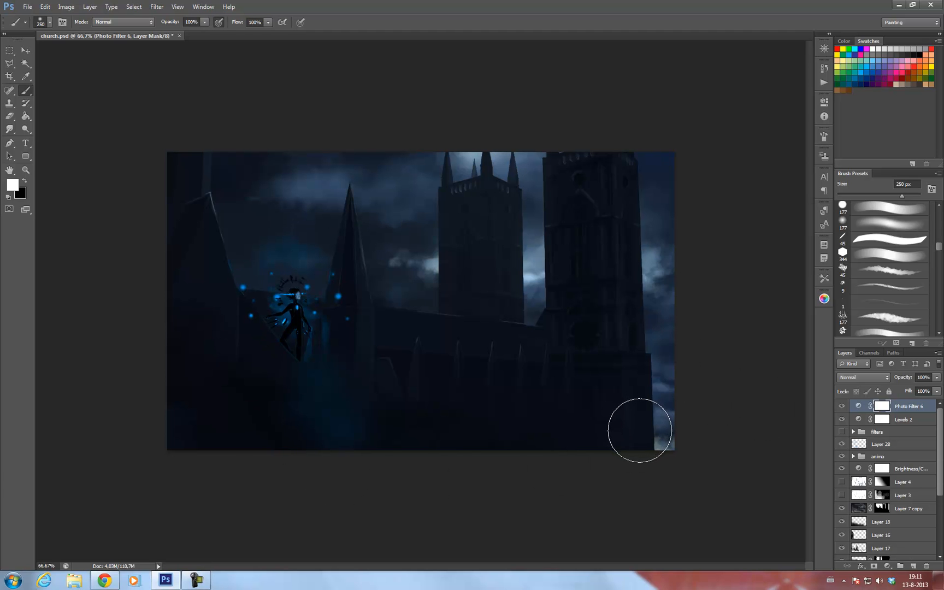
mouse_move(311, 380)
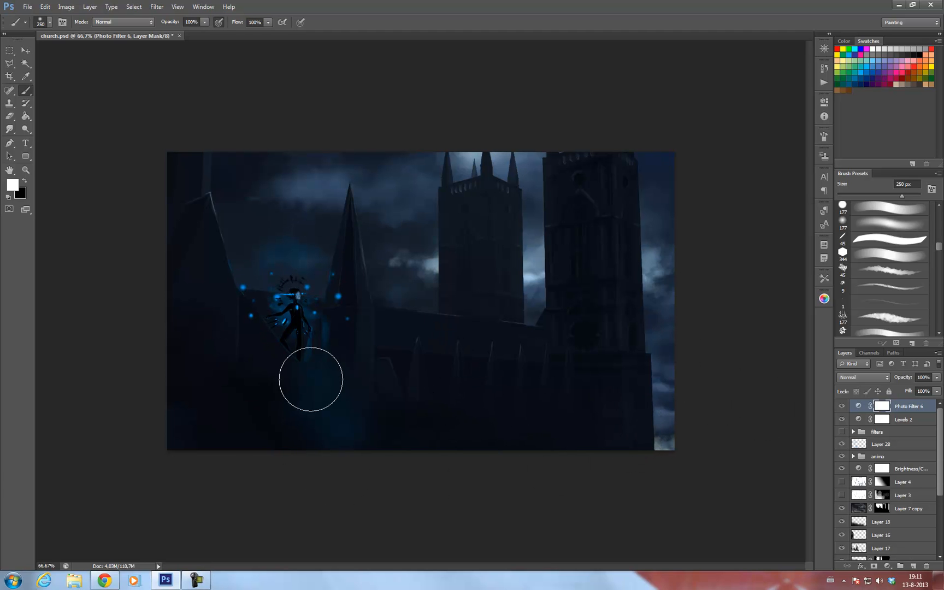
mouse_move(576, 279)
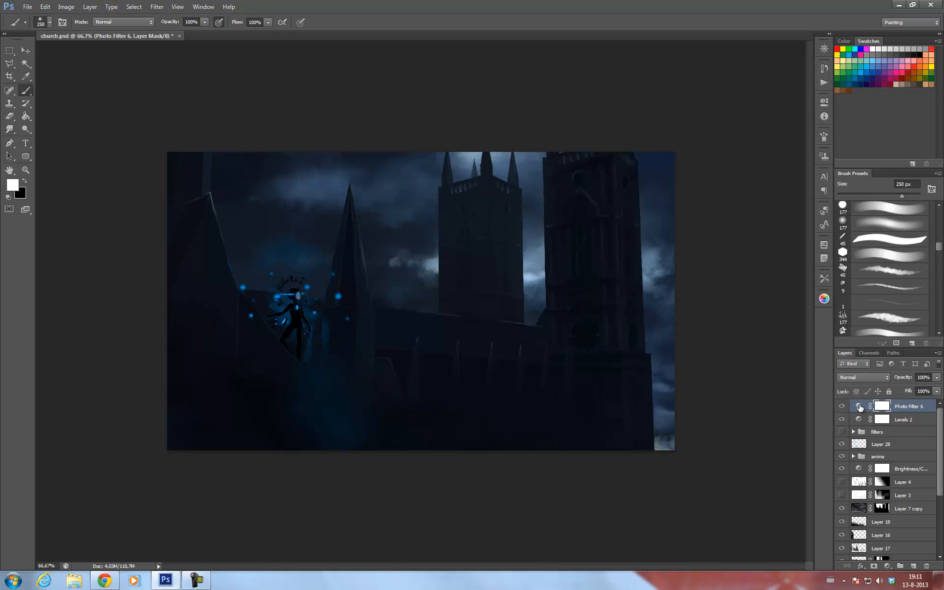
Step: Fill the Photo Filter 6 mask black, then paint white around the glowing figure
click(858, 406)
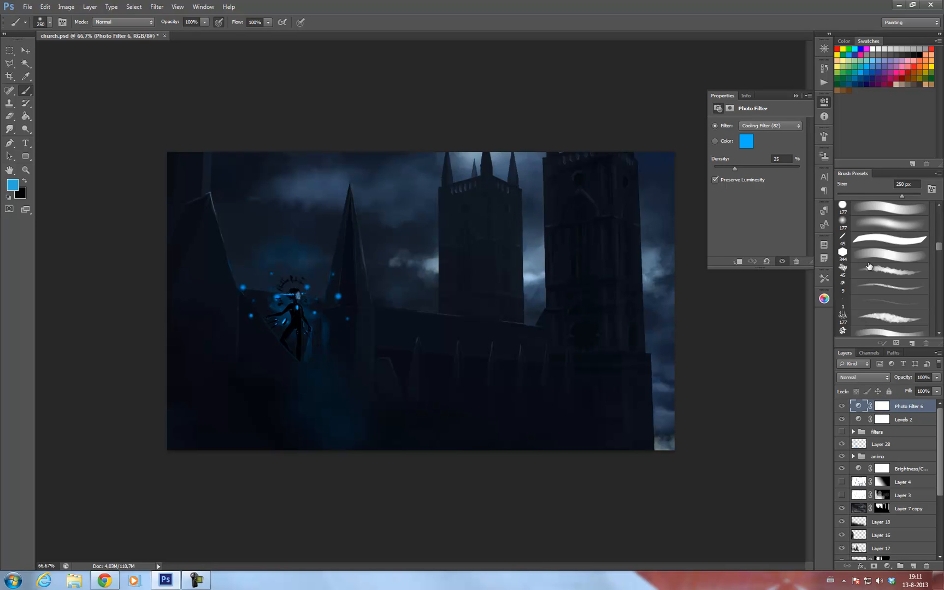
click(886, 406)
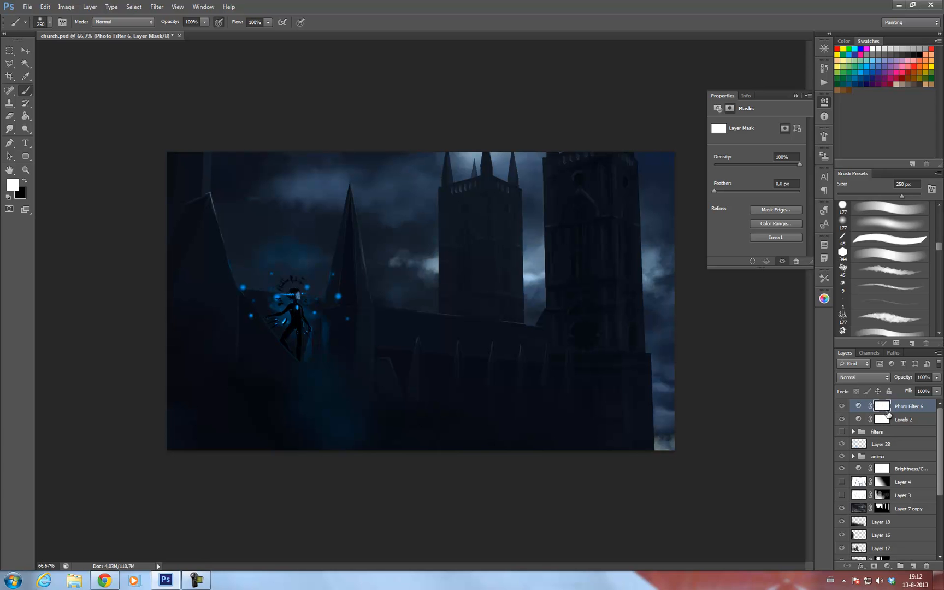
mouse_move(95, 108)
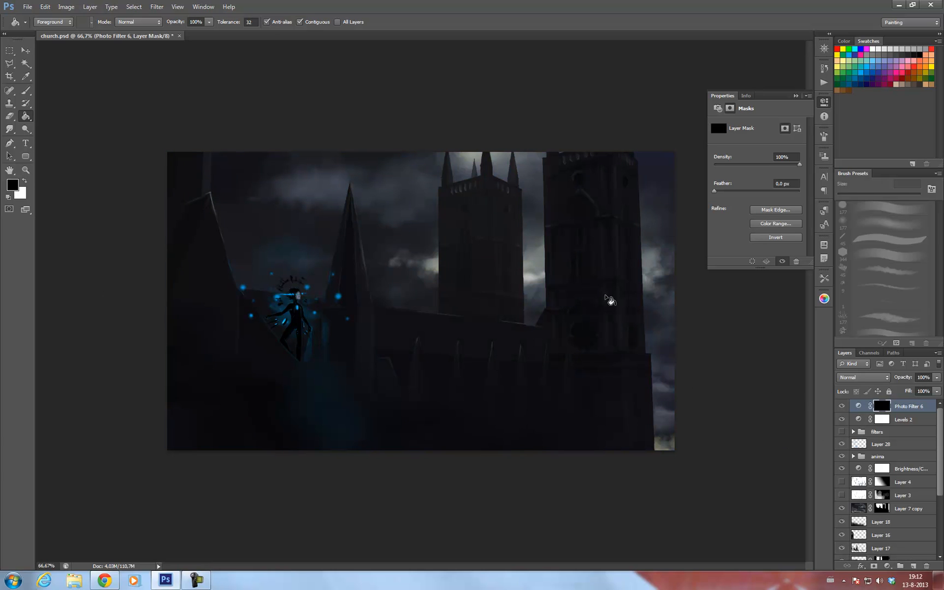
click(8, 92)
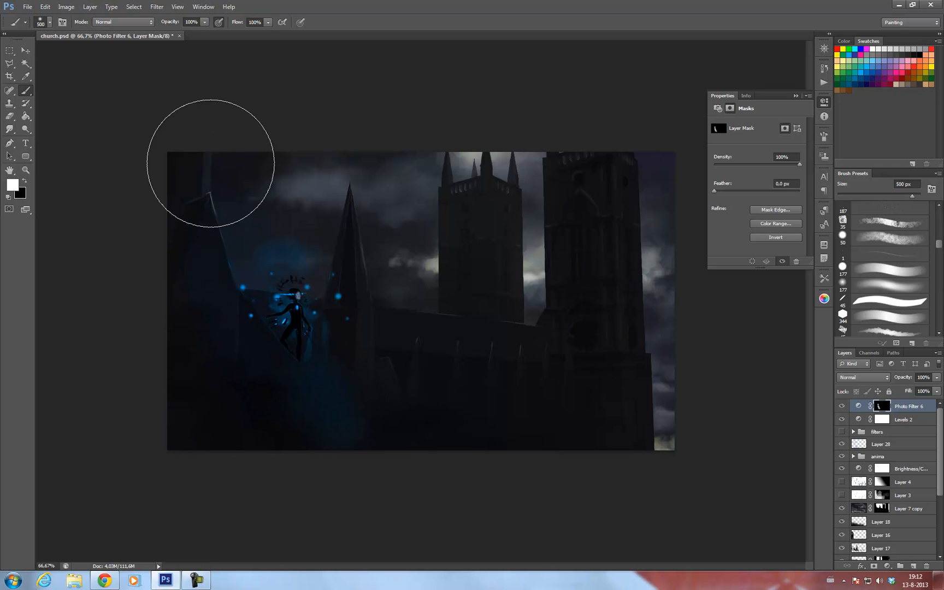
mouse_move(323, 309)
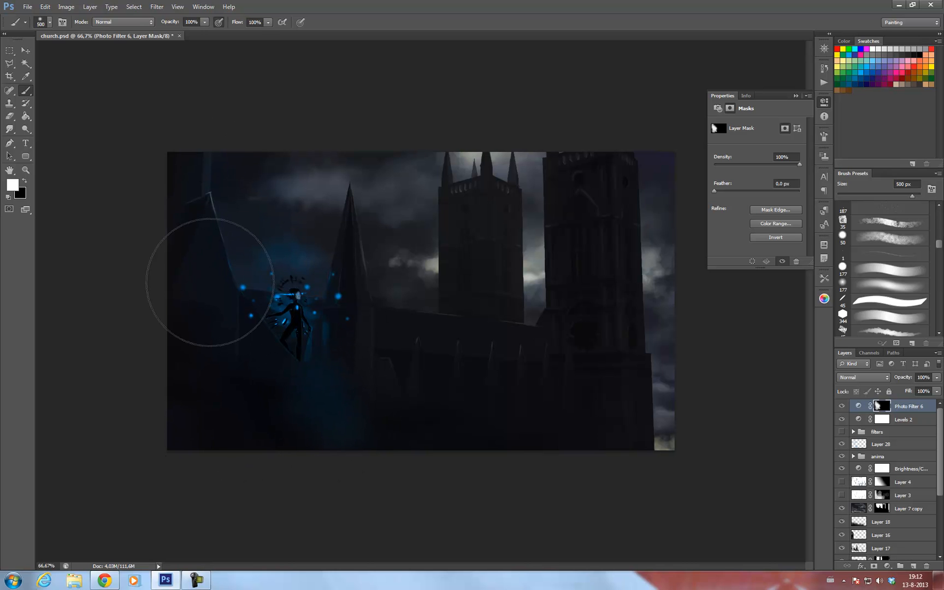
mouse_move(380, 426)
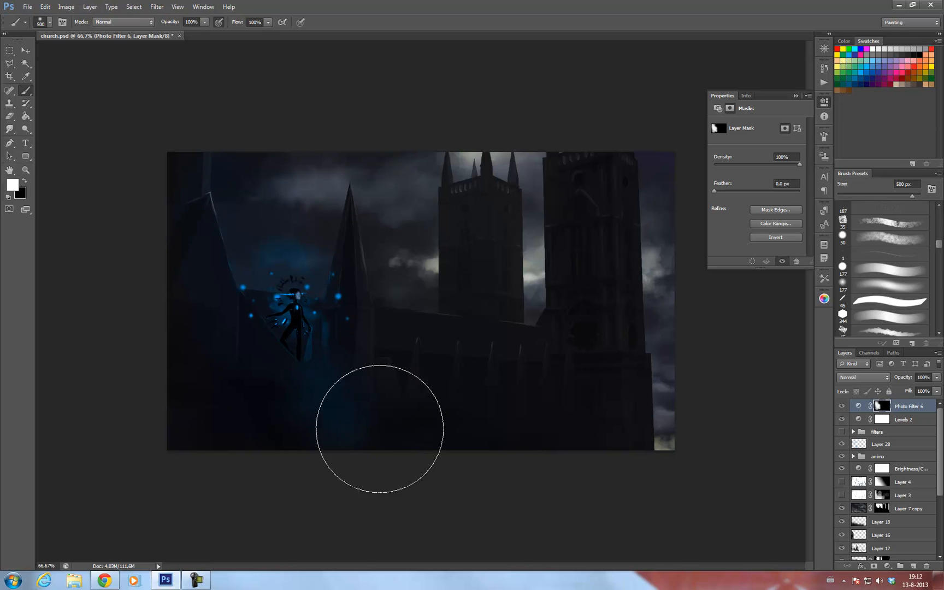
drag(380, 431, 395, 366)
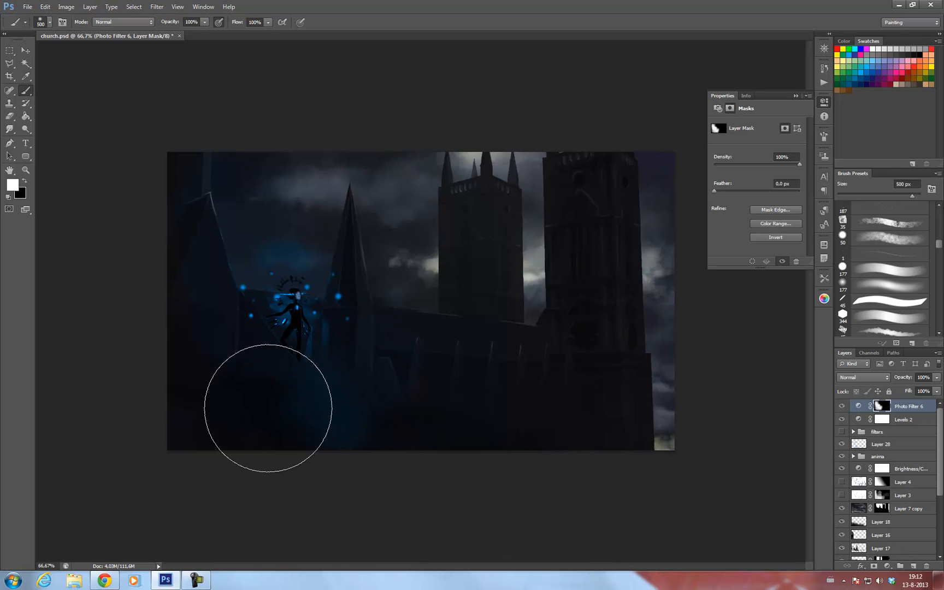
mouse_move(520, 491)
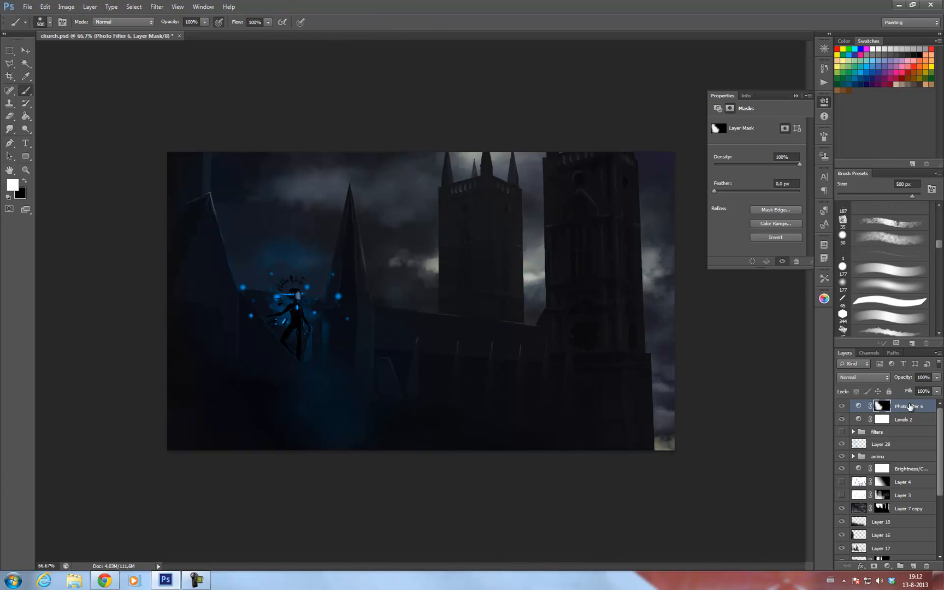
click(859, 406)
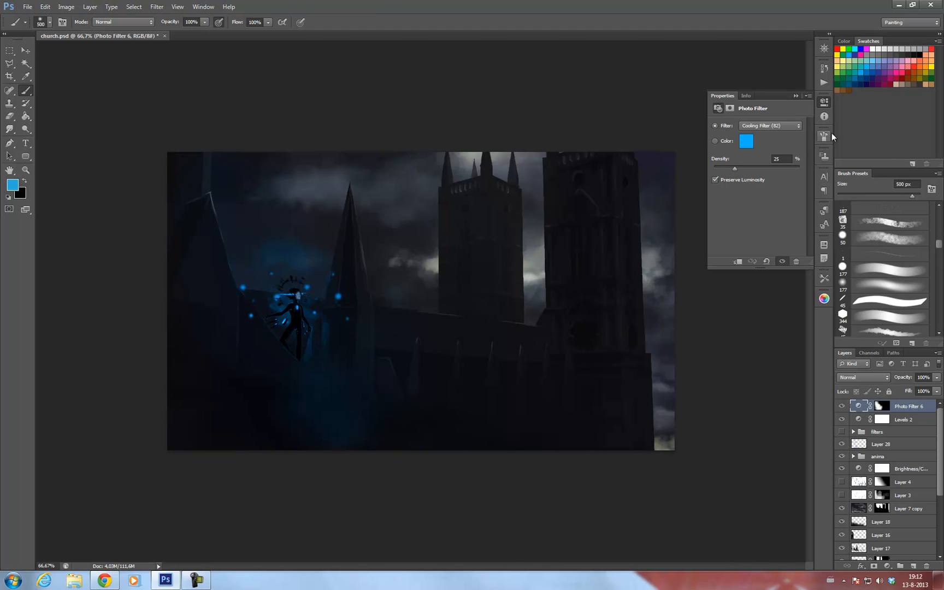
mouse_move(753, 126)
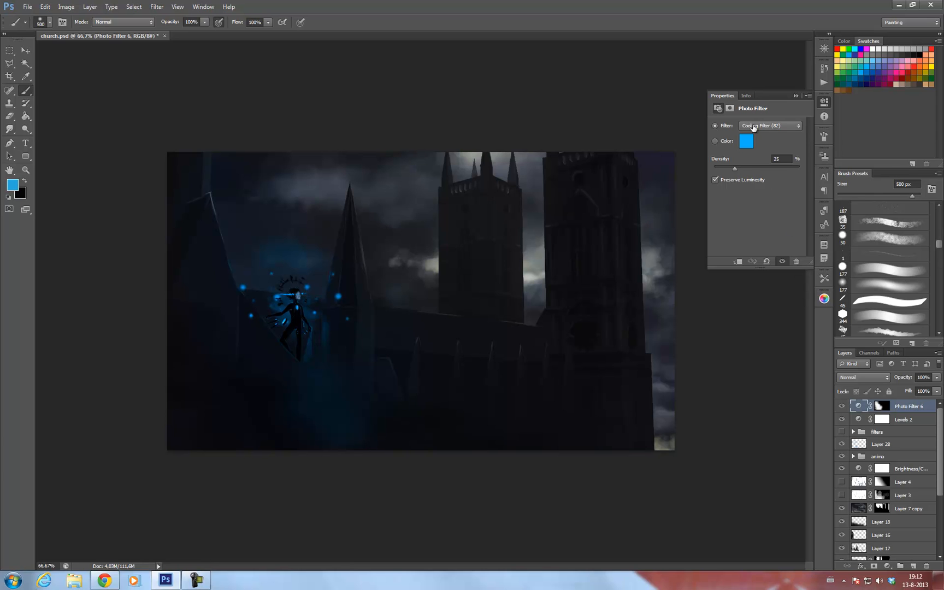
Step: Drag the Photo Filter 6 density down to about 21%
drag(733, 167, 721, 168)
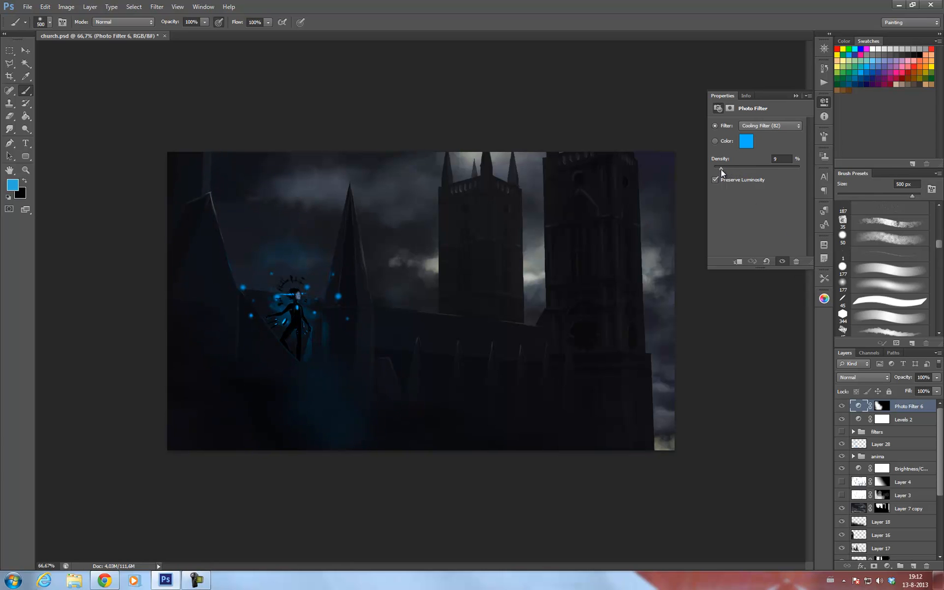
drag(721, 169, 734, 169)
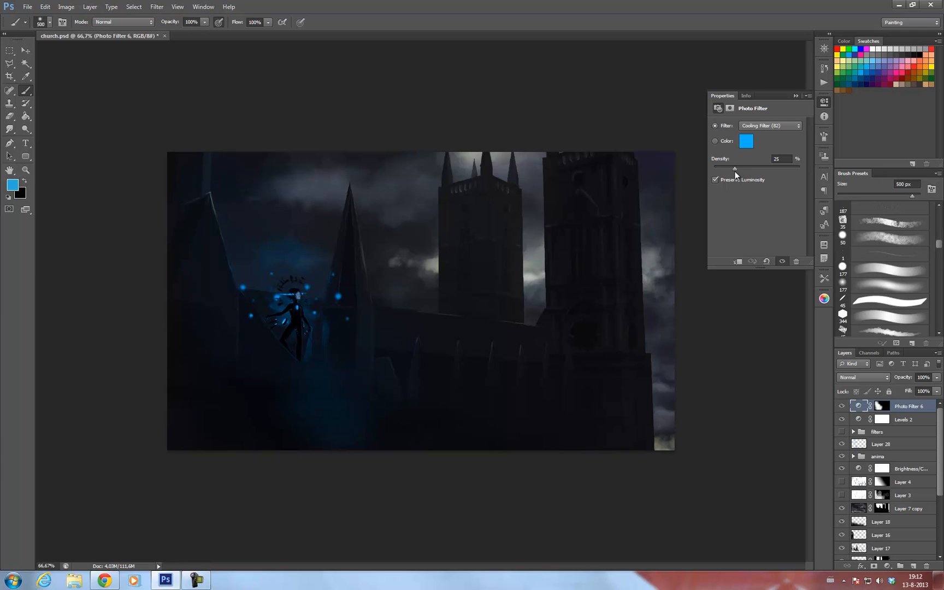
drag(734, 167, 731, 168)
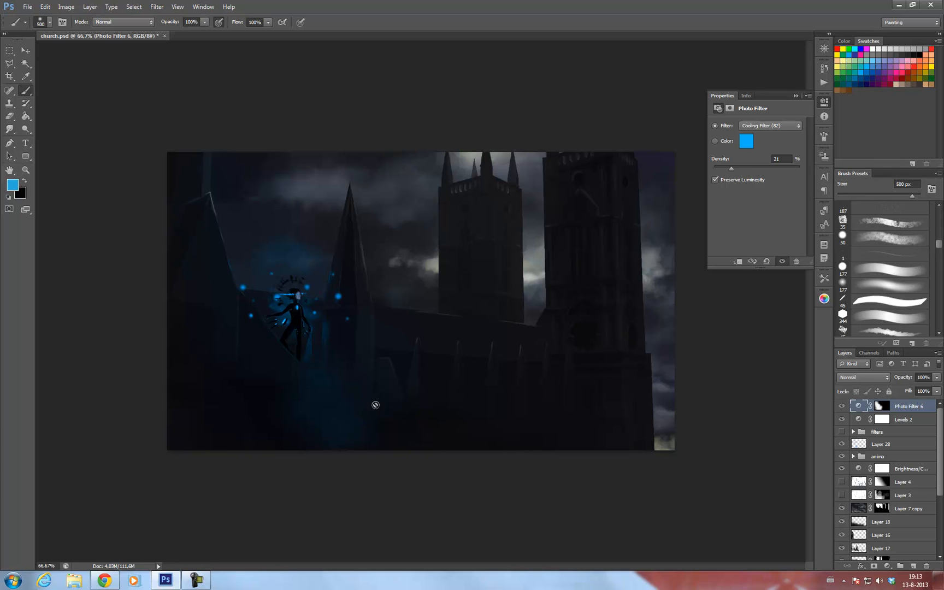
mouse_move(378, 293)
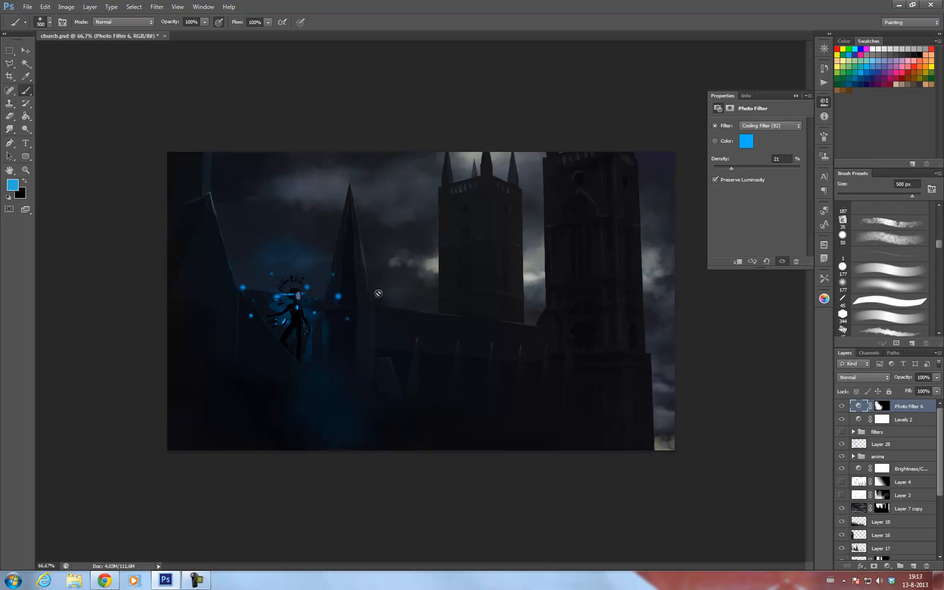
mouse_move(336, 206)
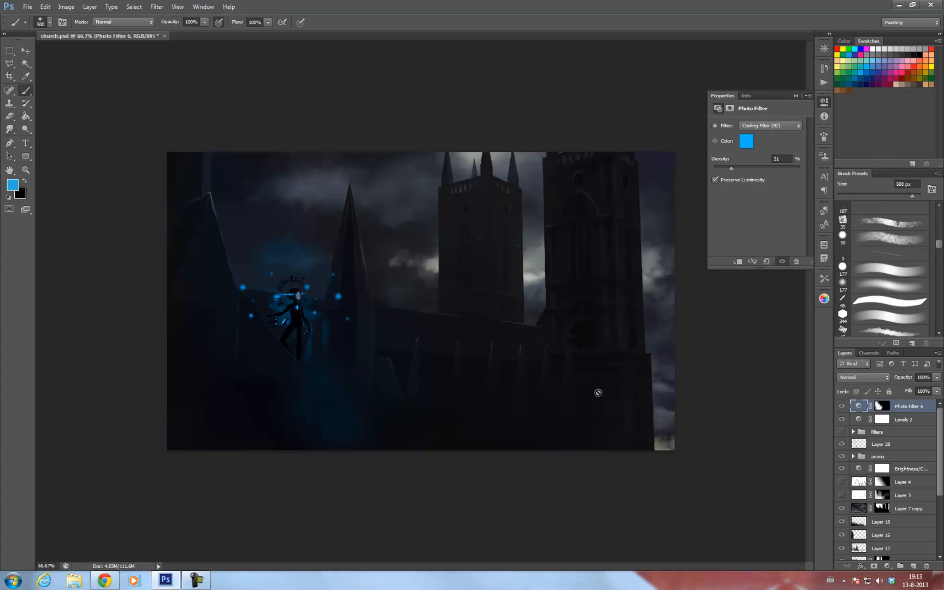
mouse_move(707, 312)
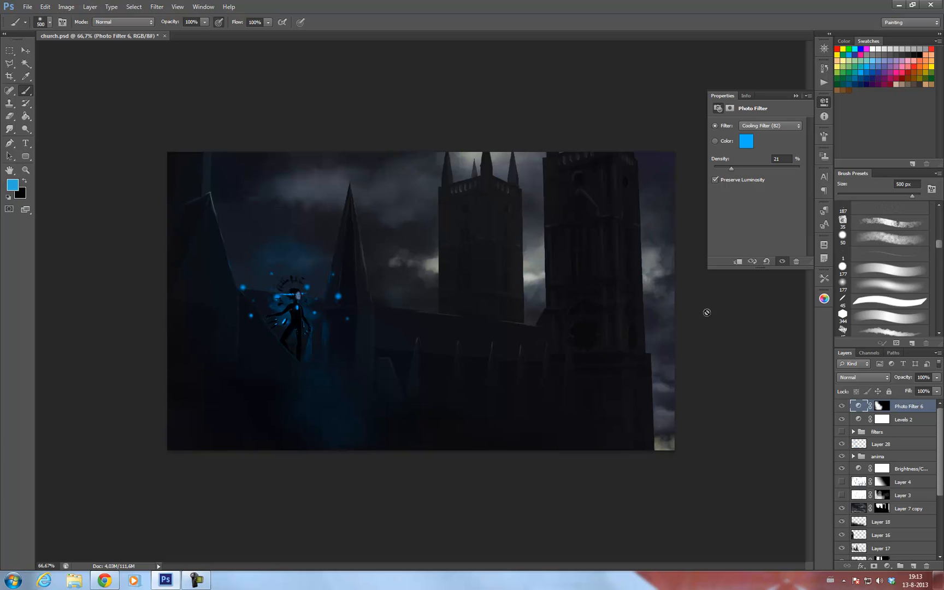
mouse_move(703, 425)
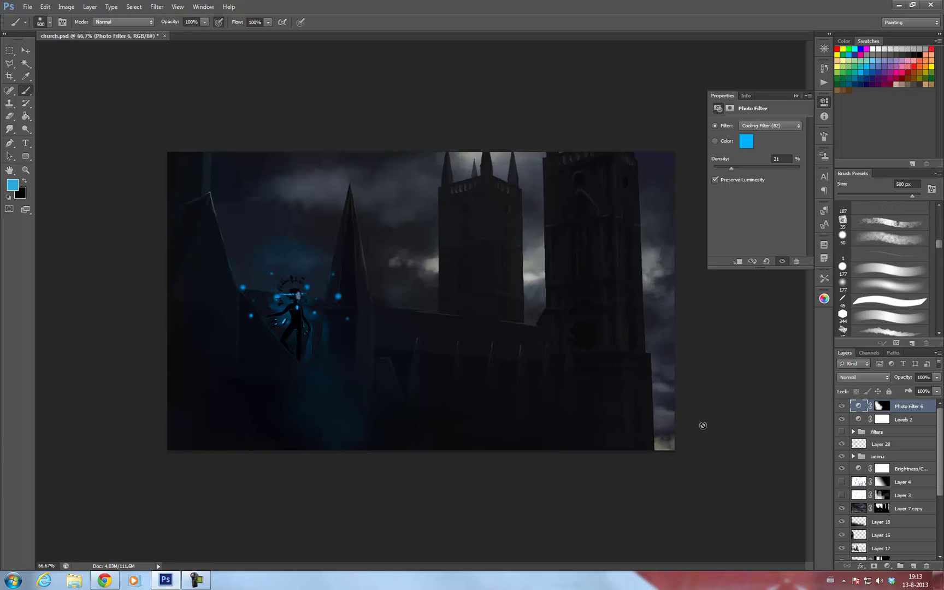
mouse_move(894, 428)
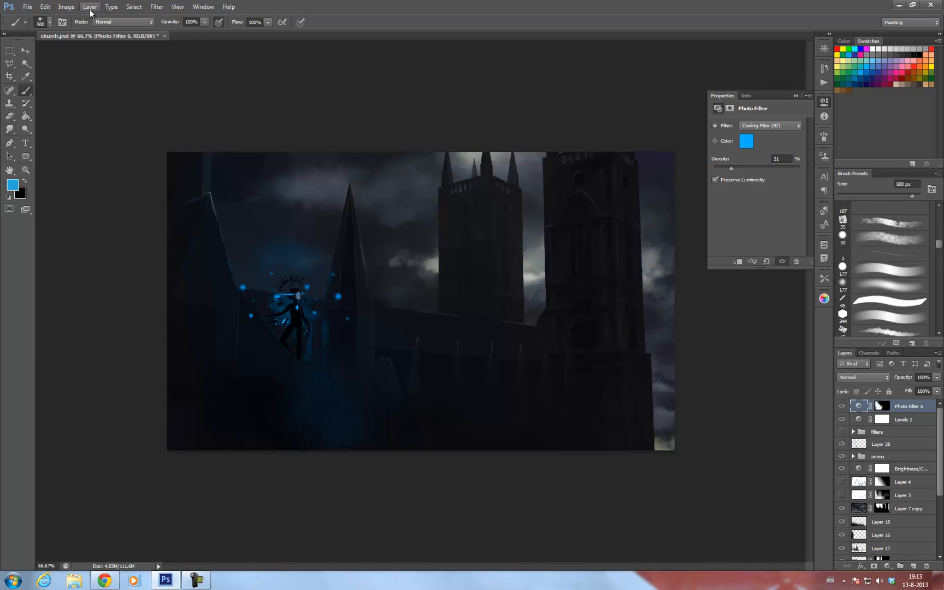
Step: Add a Photo Filter 7 adjustment layer using Warming Filter 81
click(89, 7)
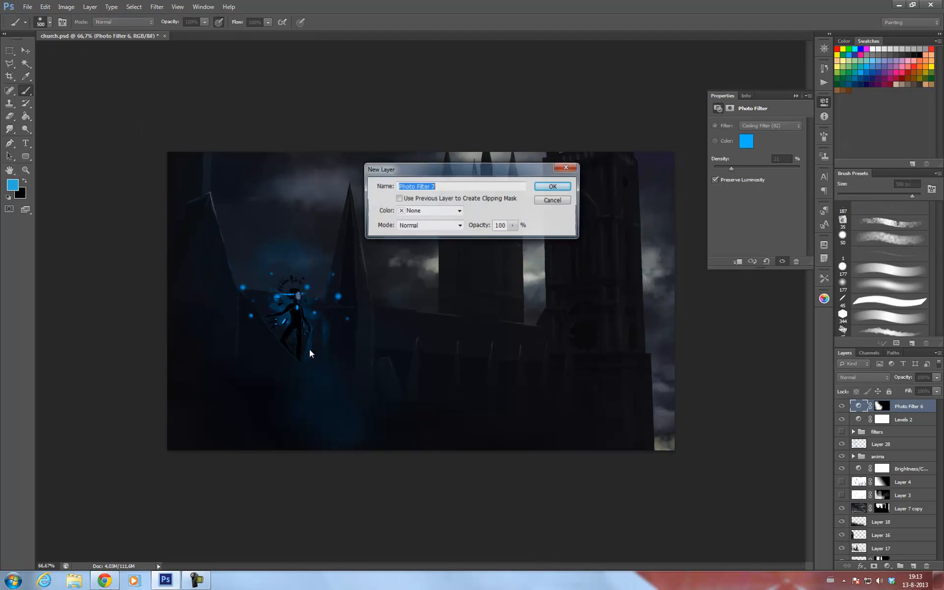
click(553, 186)
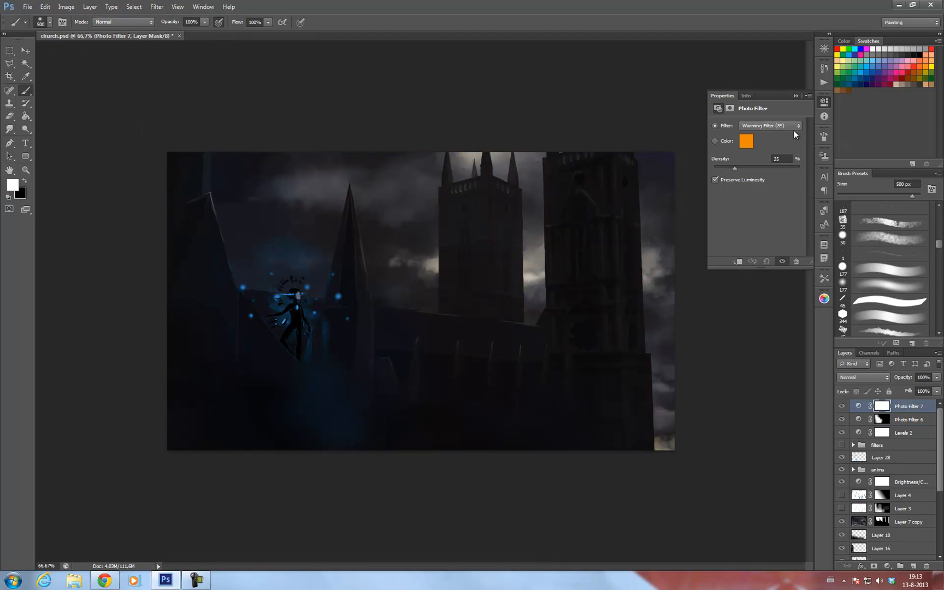
click(796, 125)
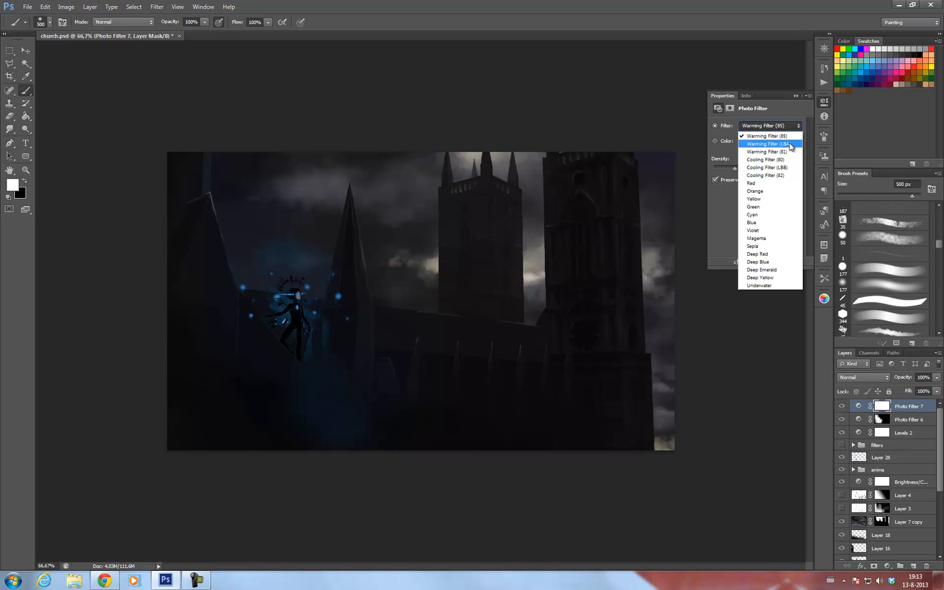
click(769, 143)
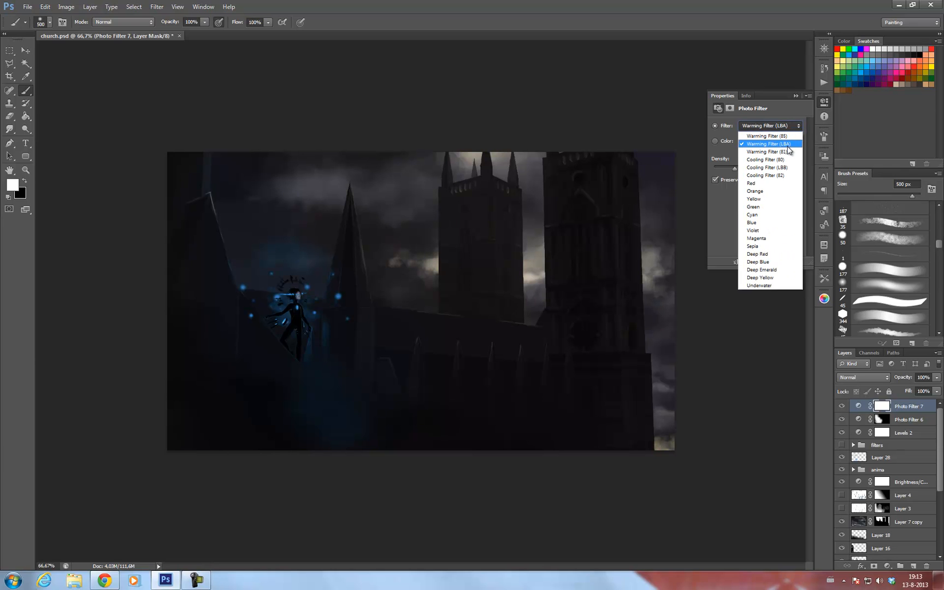
click(758, 152)
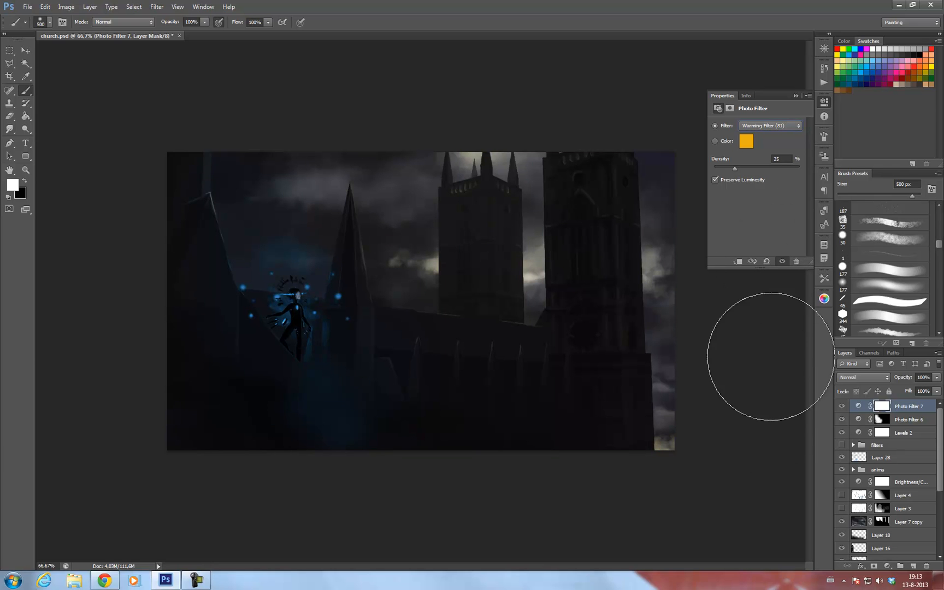
Step: Fill the Photo Filter 7 mask with black using the Paint Bucket
click(879, 406)
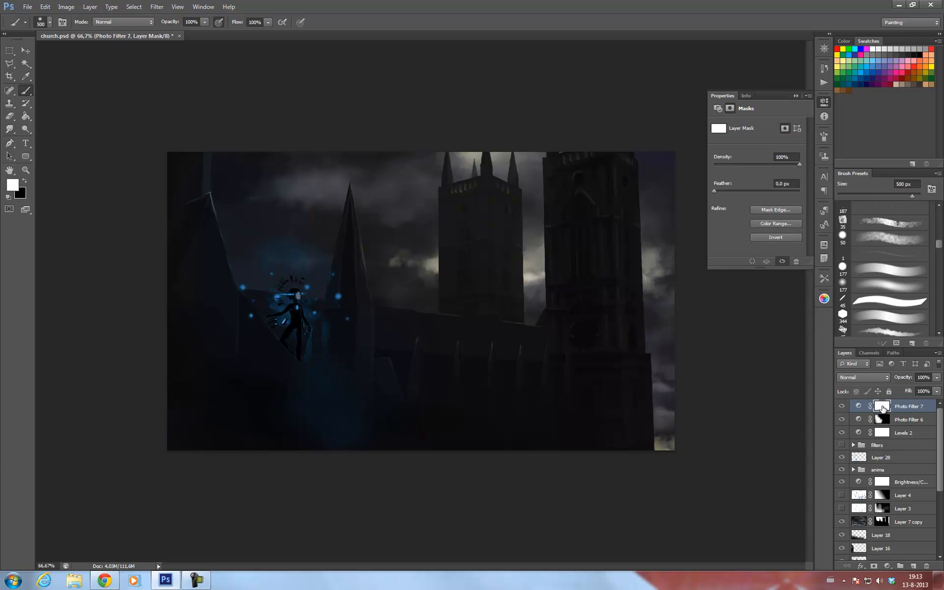
click(25, 116)
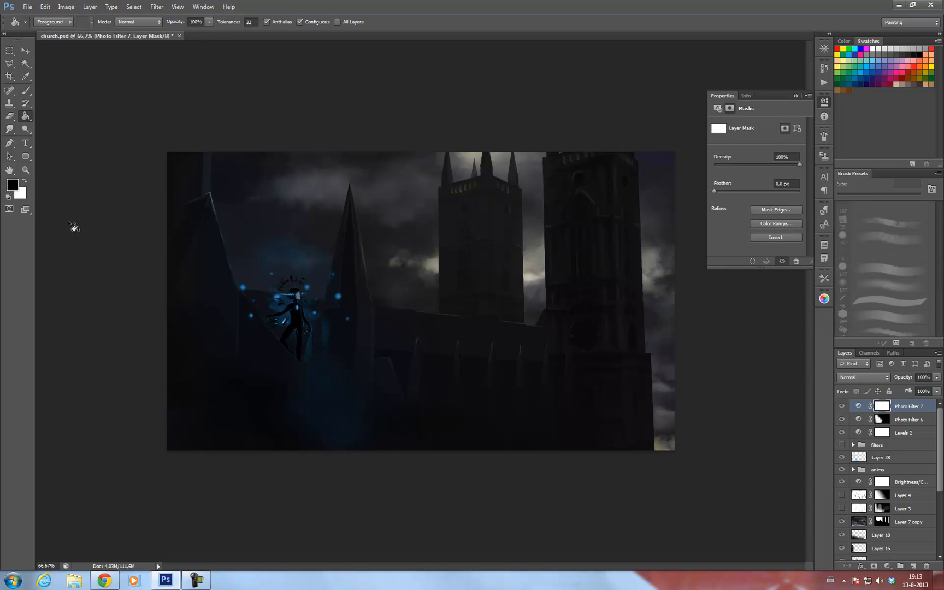
click(776, 237)
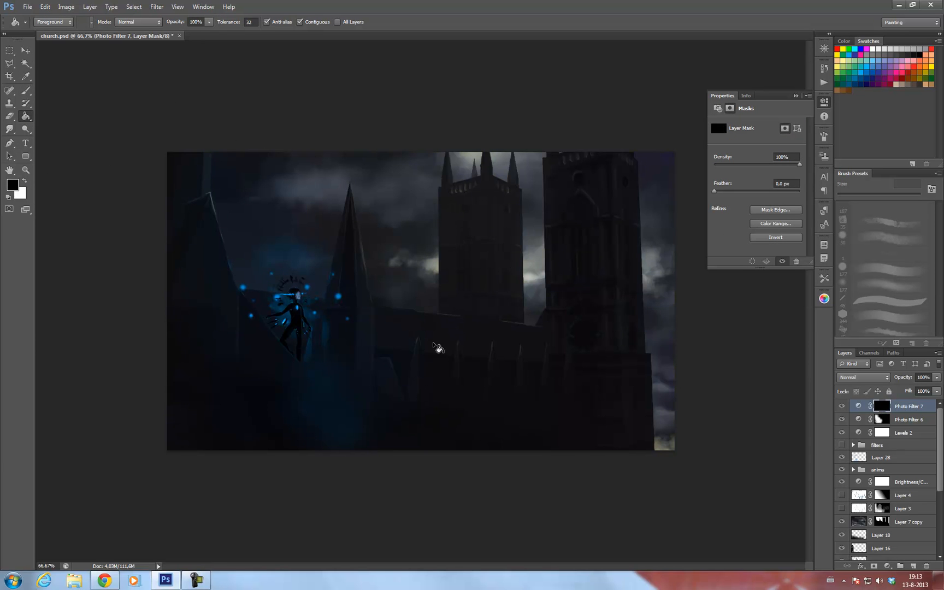
Step: Brush the warming filter back in beside the left tower, between towers, and the right tower base
click(7, 93)
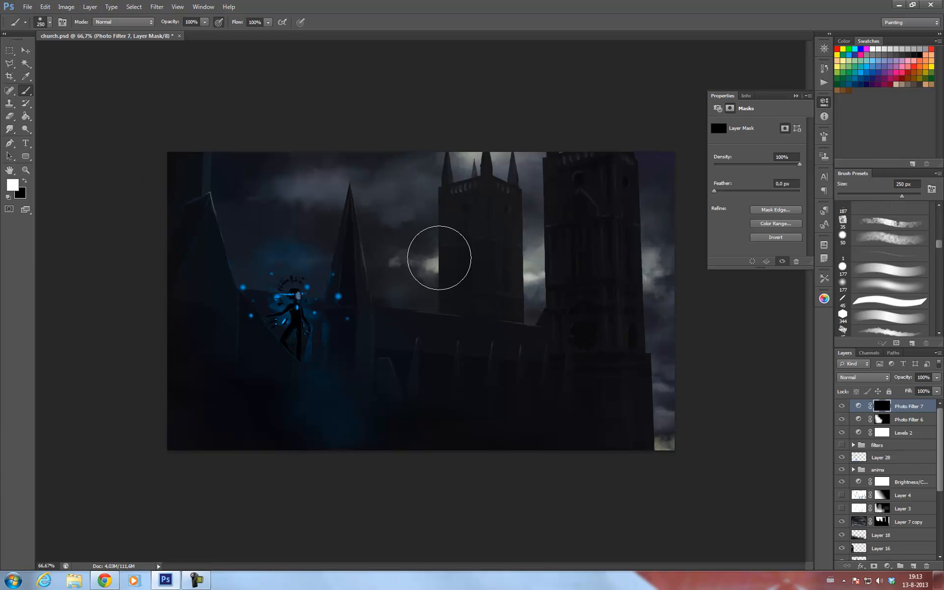
drag(438, 258, 530, 274)
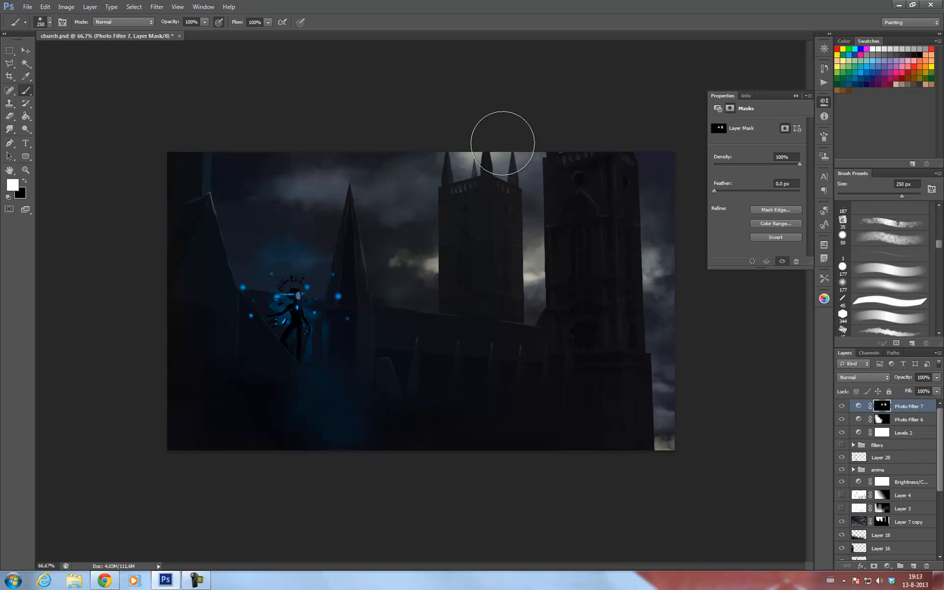
mouse_move(640, 159)
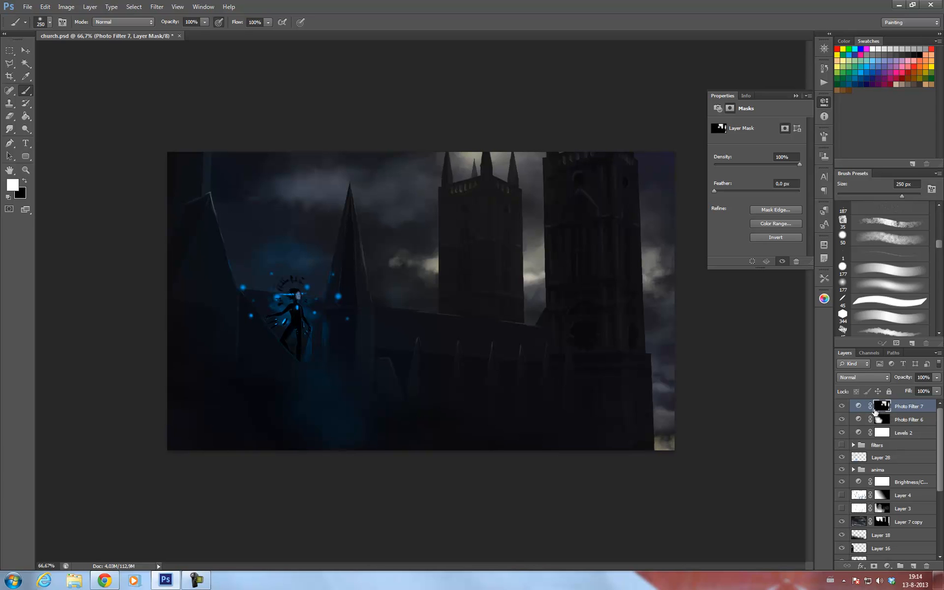
mouse_move(638, 337)
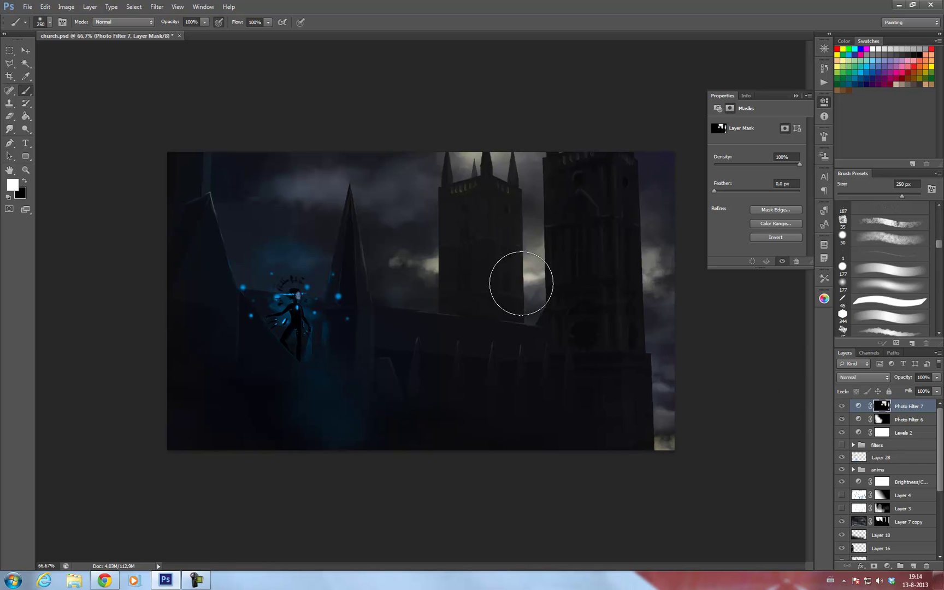
drag(521, 283, 647, 328)
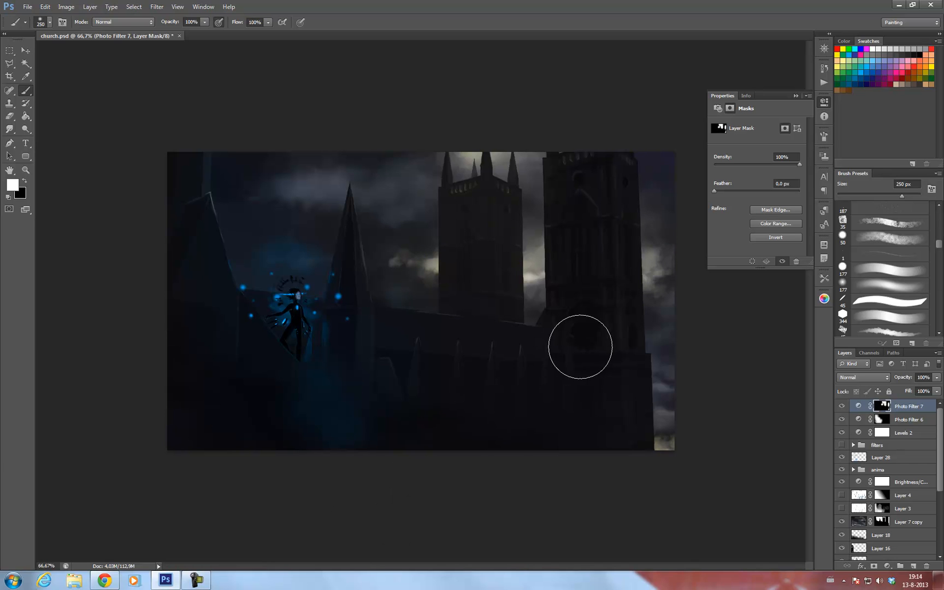
drag(580, 348, 667, 226)
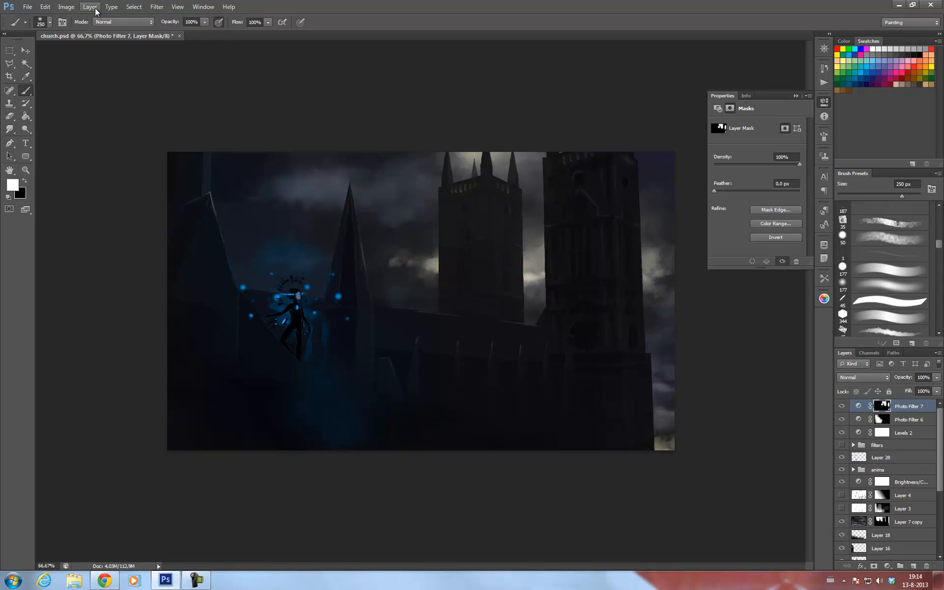
Step: Add Photo Filter 8 with Warming Filter 85 at 25% density and fill its mask black
click(87, 7)
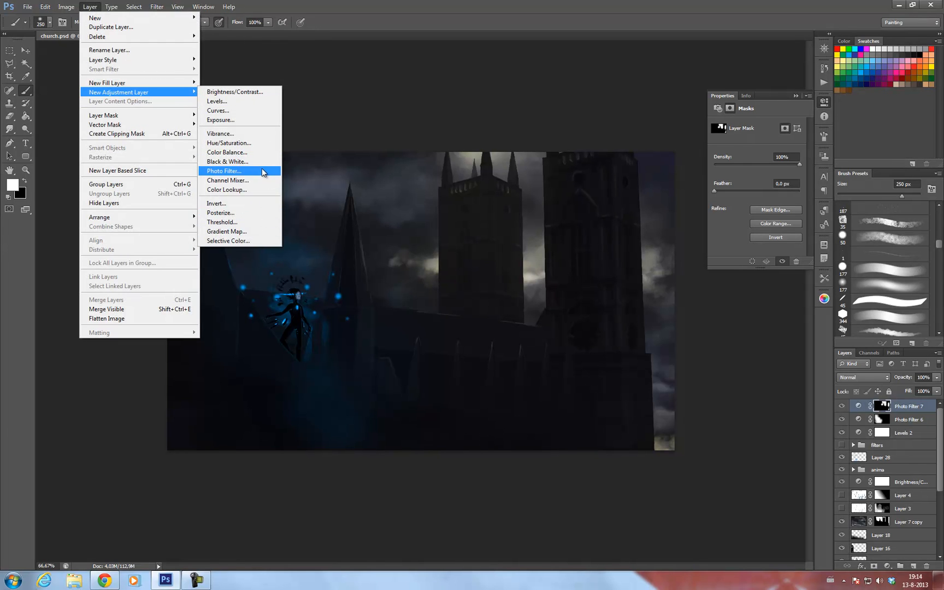
click(224, 171)
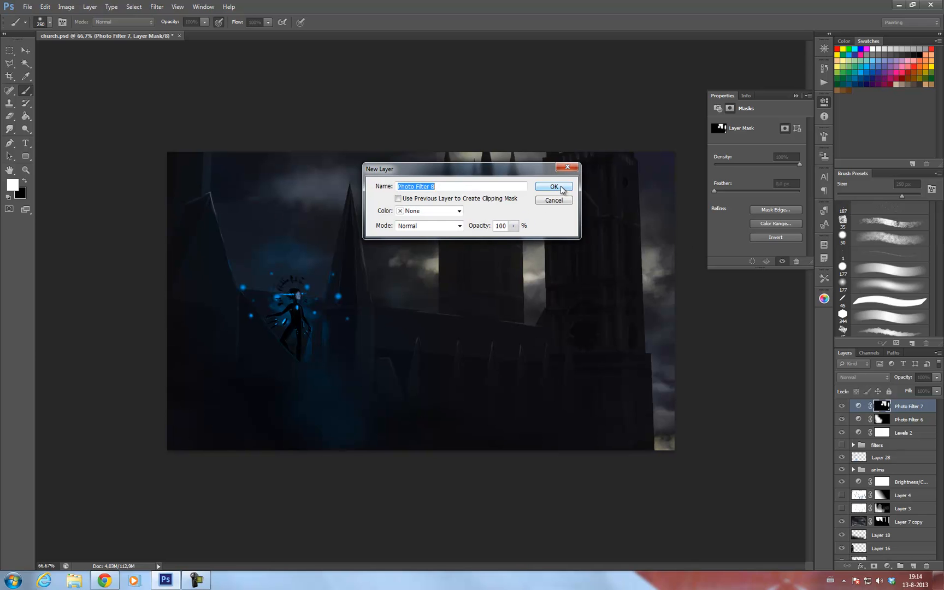
click(554, 186)
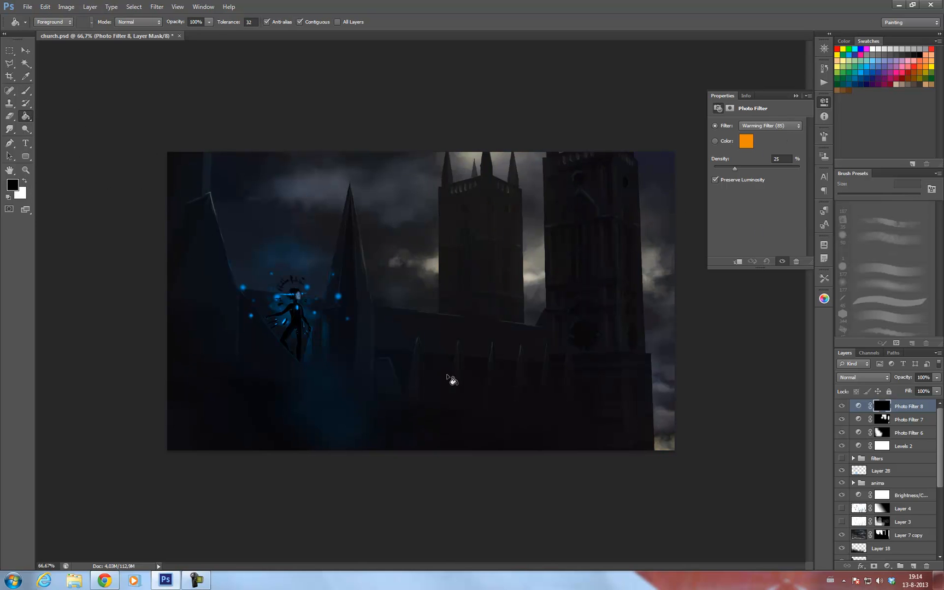
click(8, 89)
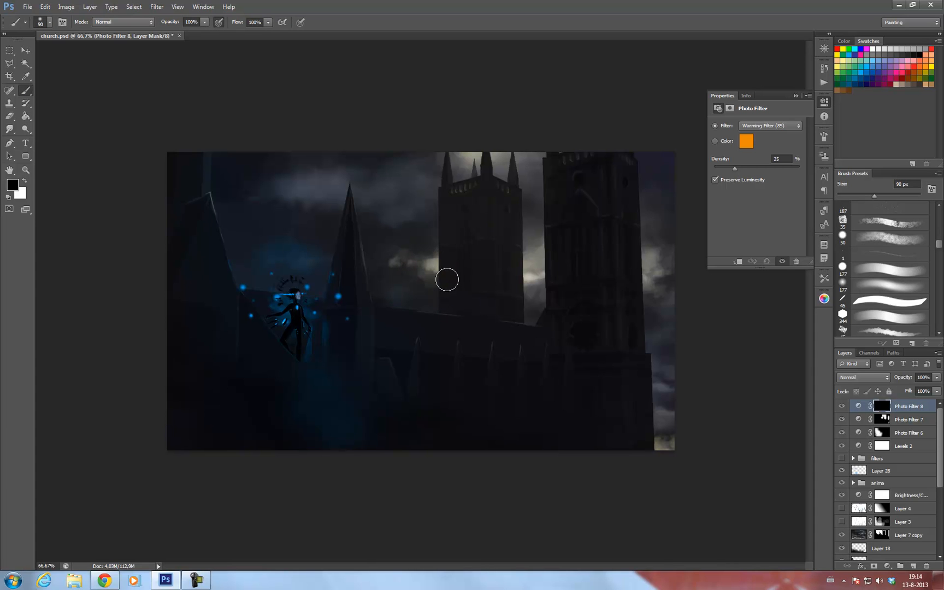
mouse_move(608, 274)
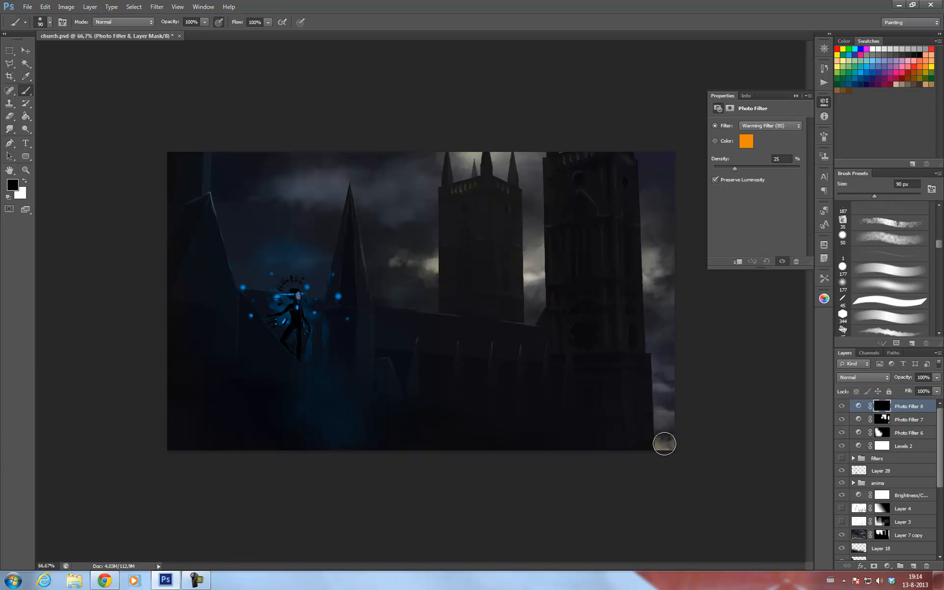
mouse_move(636, 139)
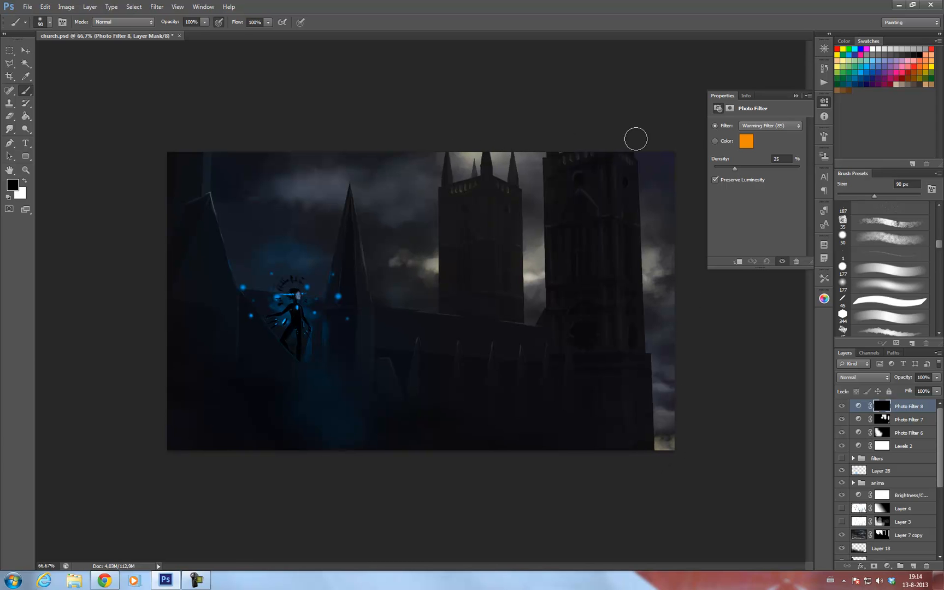
mouse_move(646, 360)
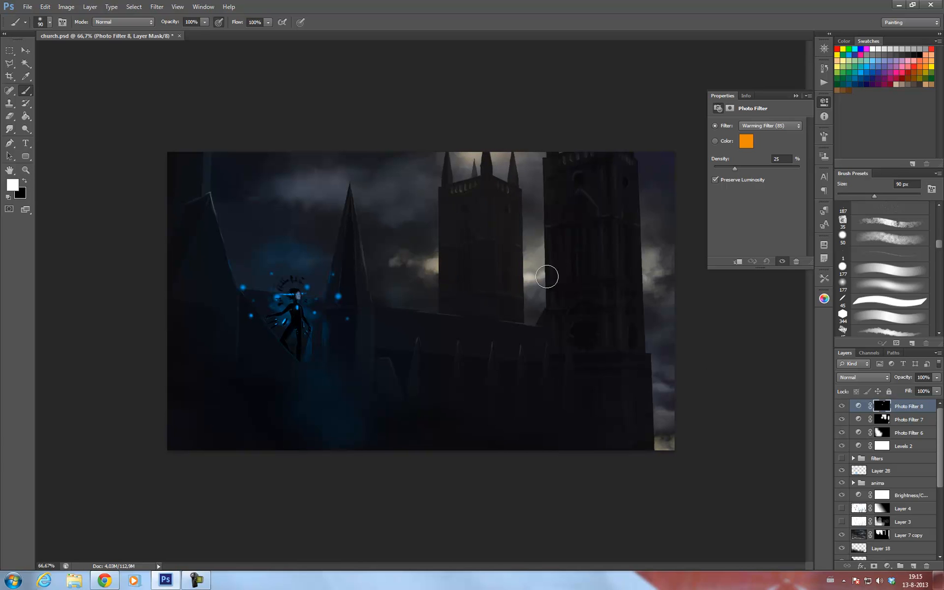
Step: Paint the Photo Filter 8 warm tone onto the right tower's edge
drag(547, 277, 673, 446)
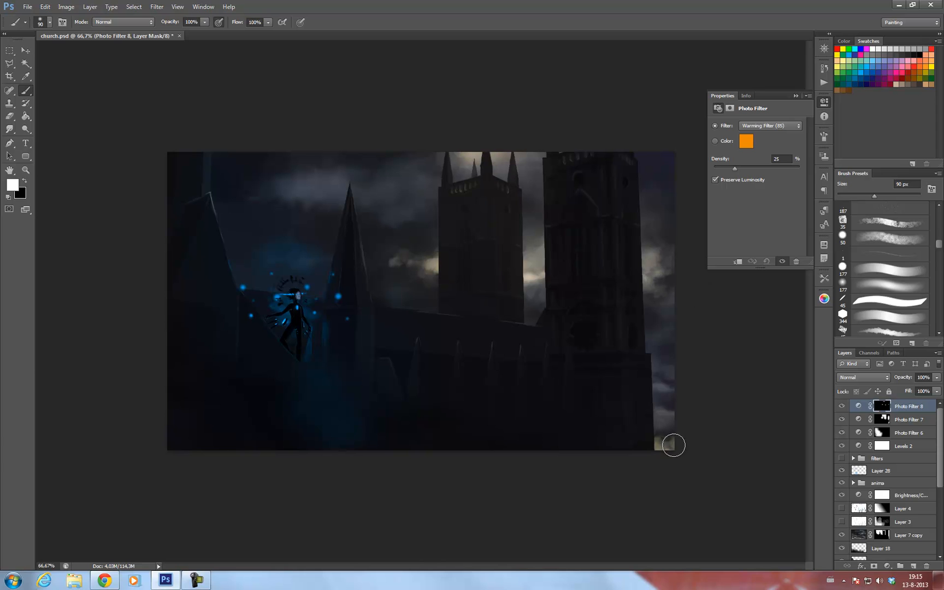
mouse_move(412, 262)
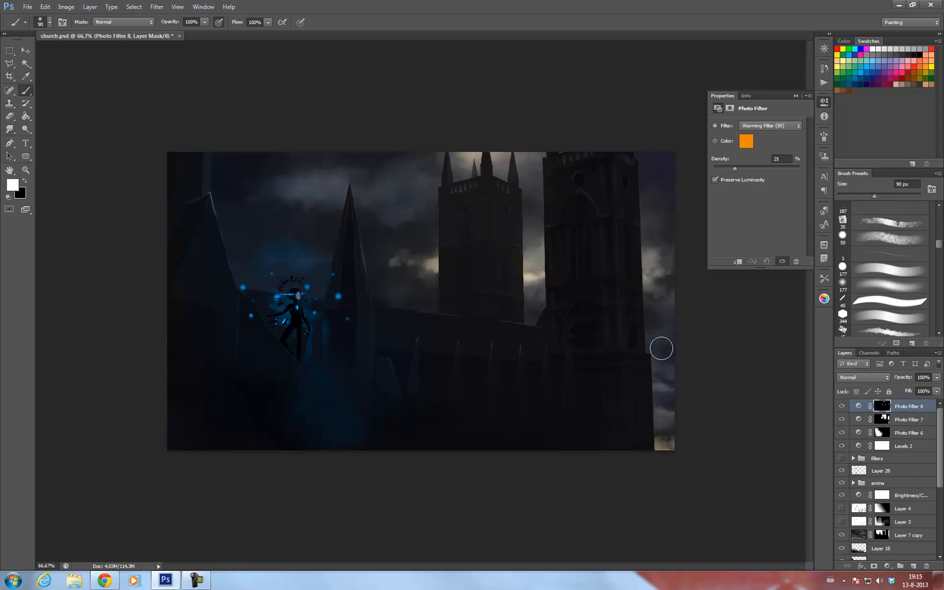
mouse_move(769, 301)
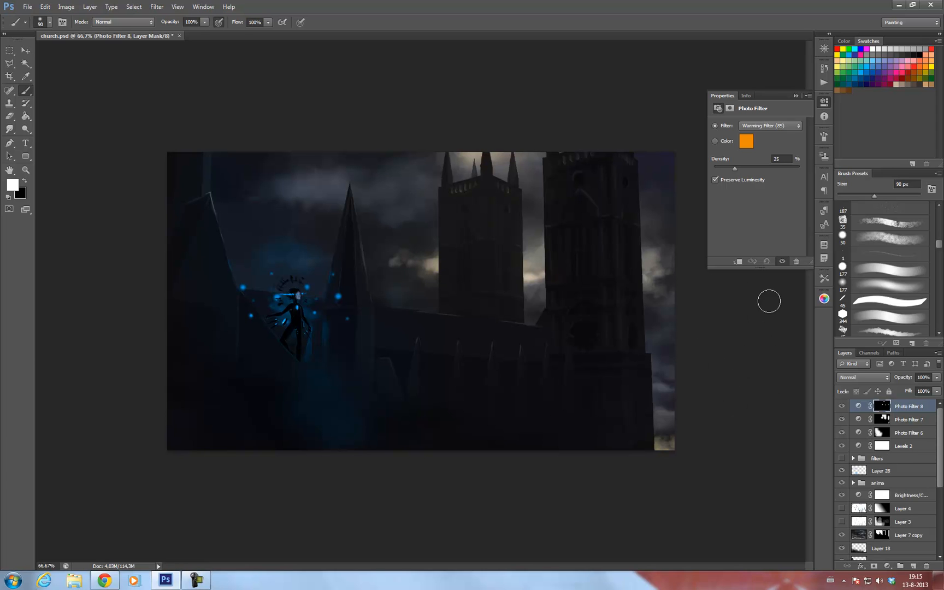
mouse_move(555, 351)
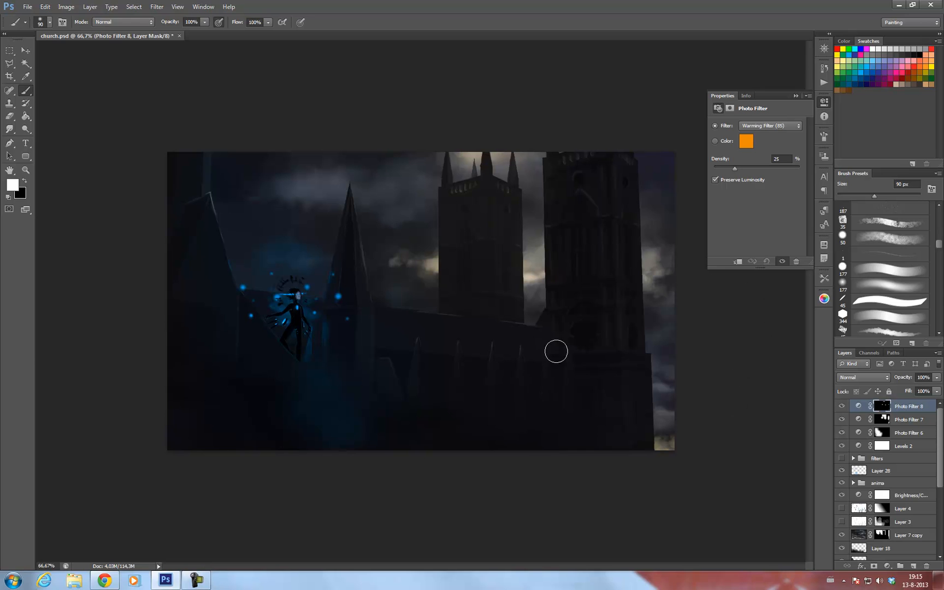
mouse_move(727, 335)
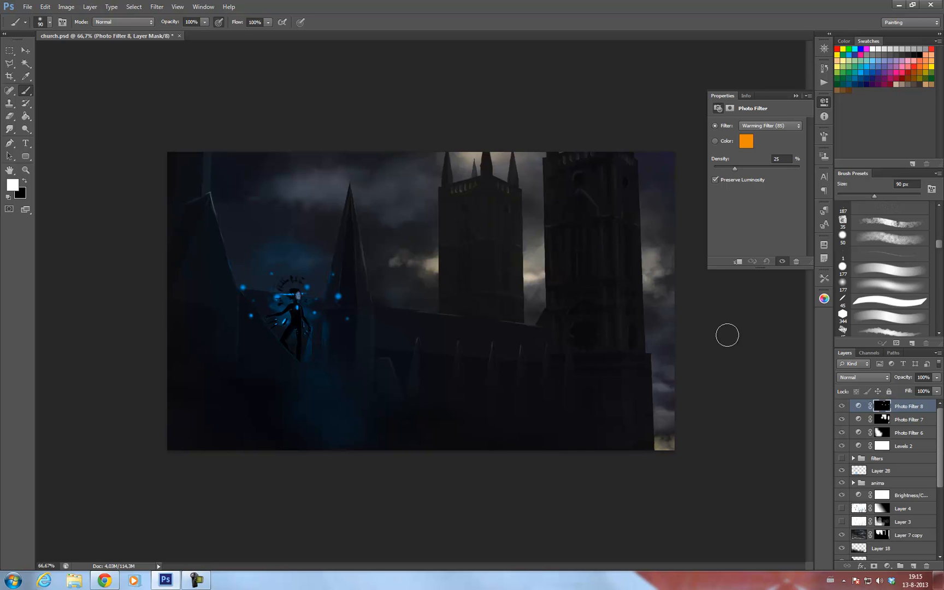
mouse_move(727, 321)
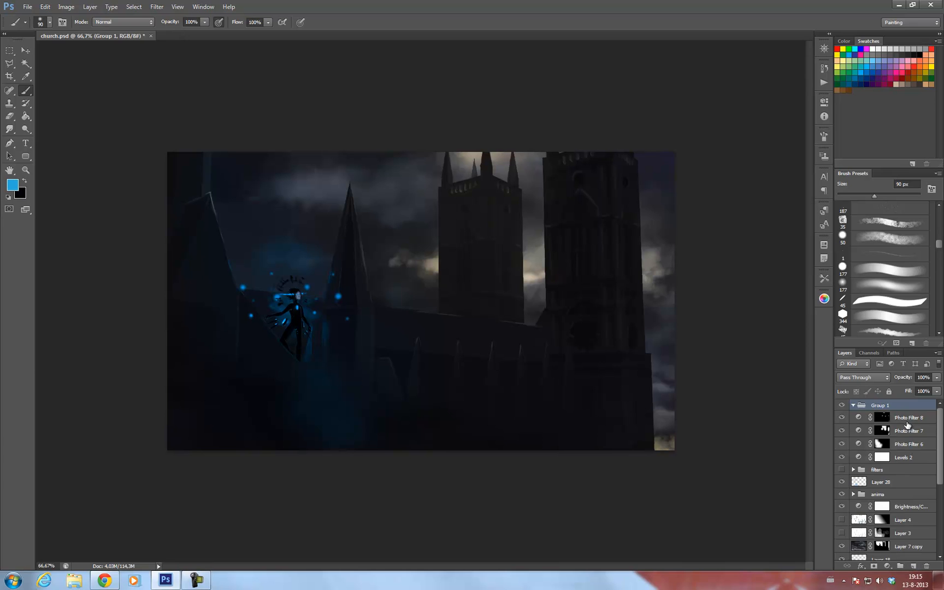
Step: Select Levels 2 and Photo Filters 6–8, collapse Group 1, and keep it visible
click(908, 417)
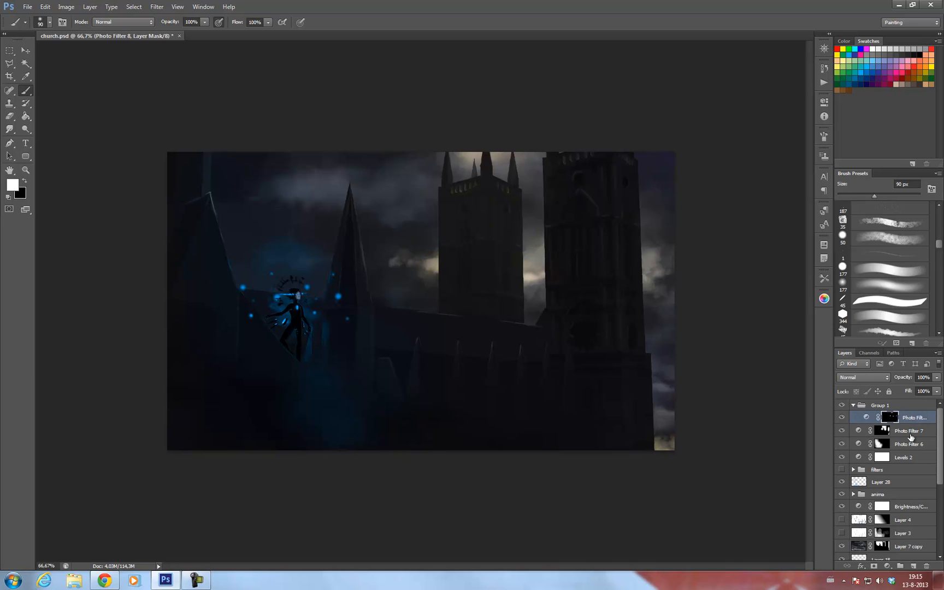
click(910, 444)
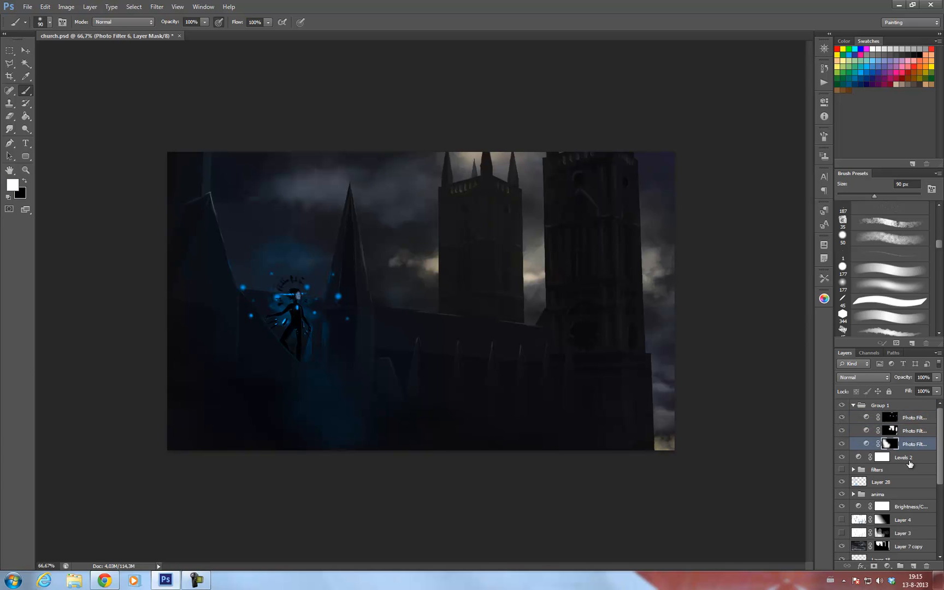
click(913, 457)
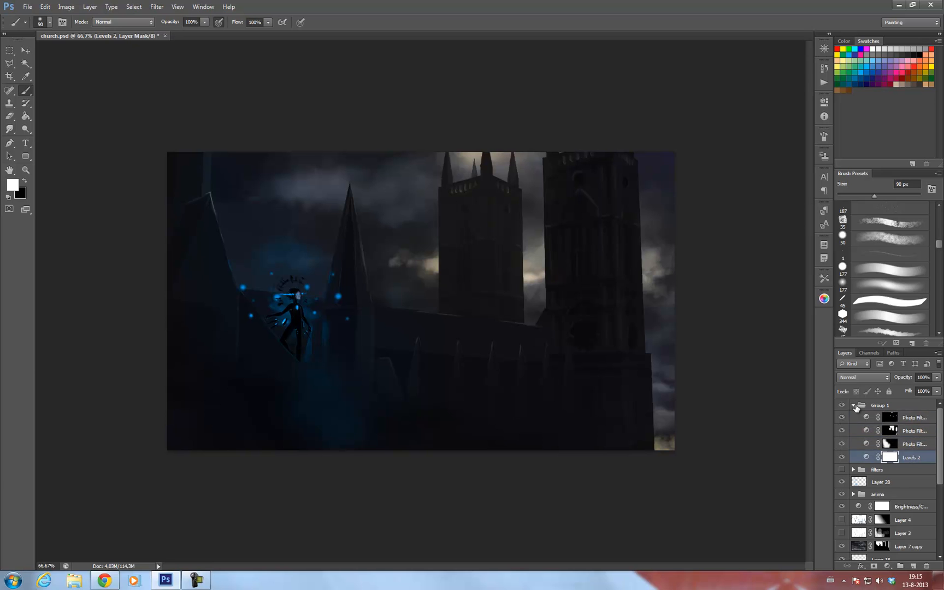
click(854, 404)
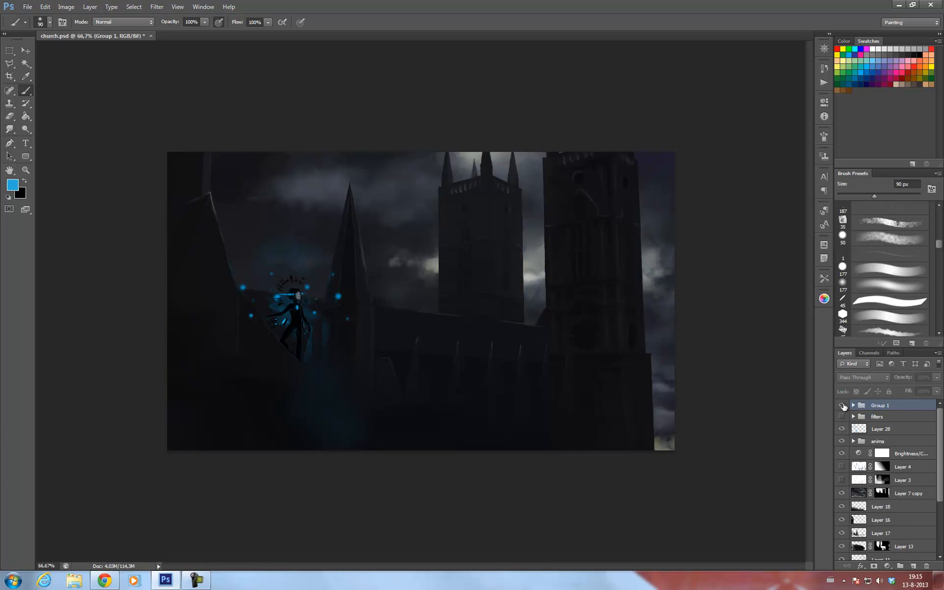
click(842, 405)
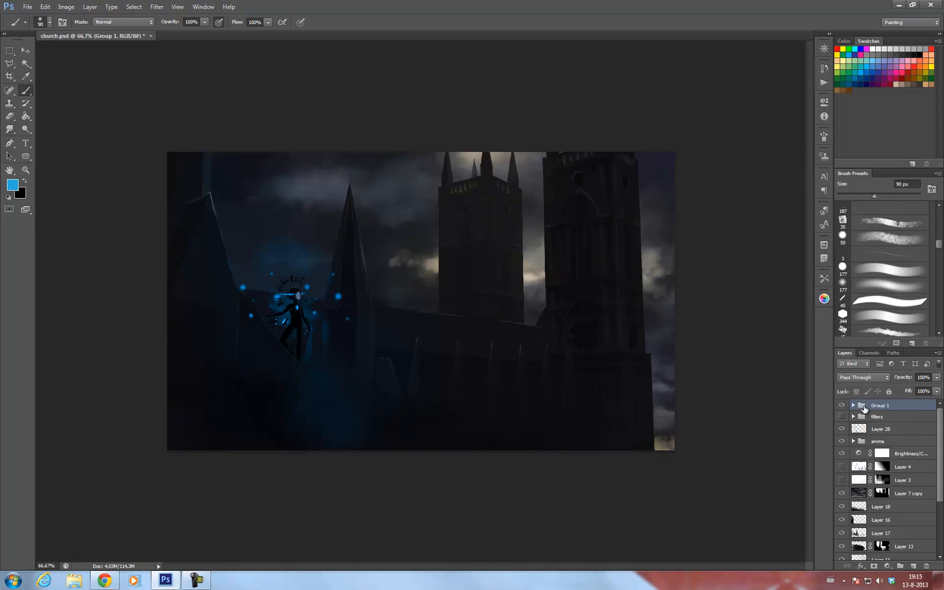
mouse_move(800, 227)
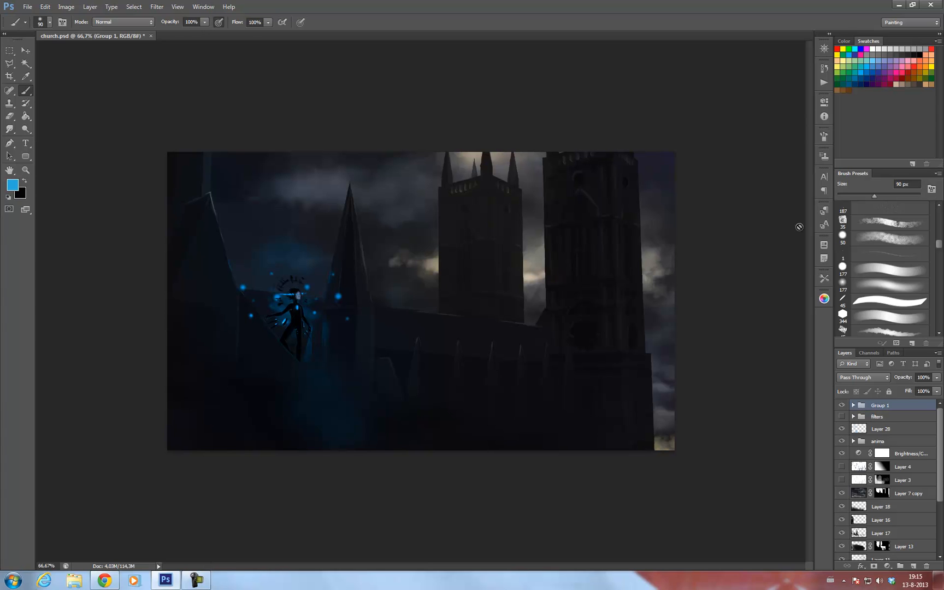
mouse_move(807, 262)
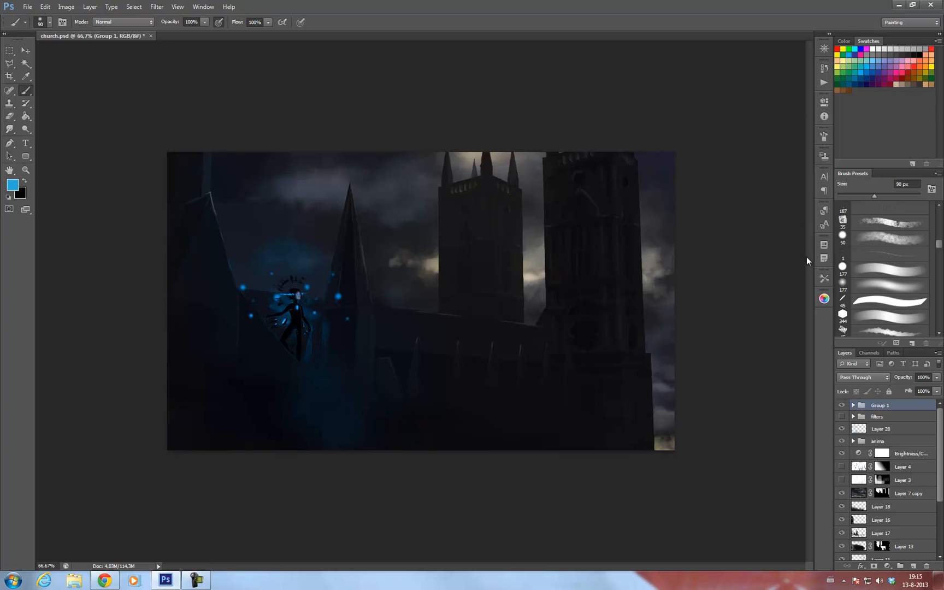